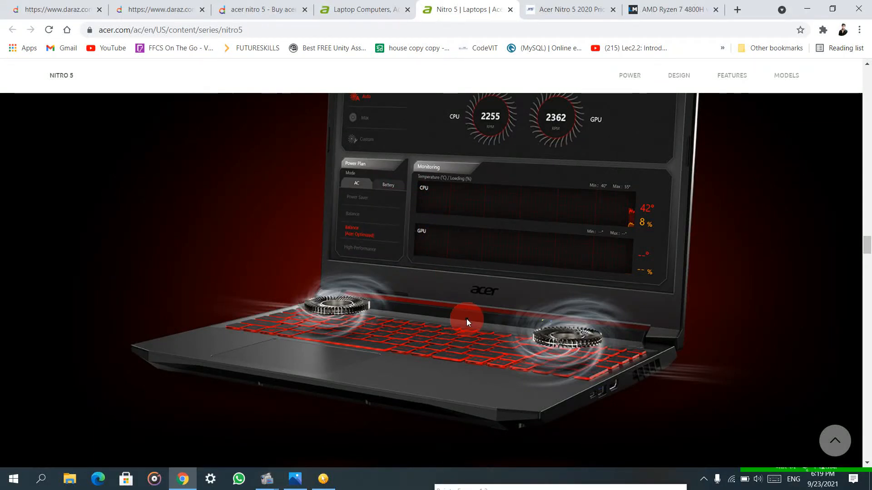
- Scroll down through the current page to review its content before switching tabs
{"action": "scroll", "scroll_direction": "down", "scroll_amount": 3}
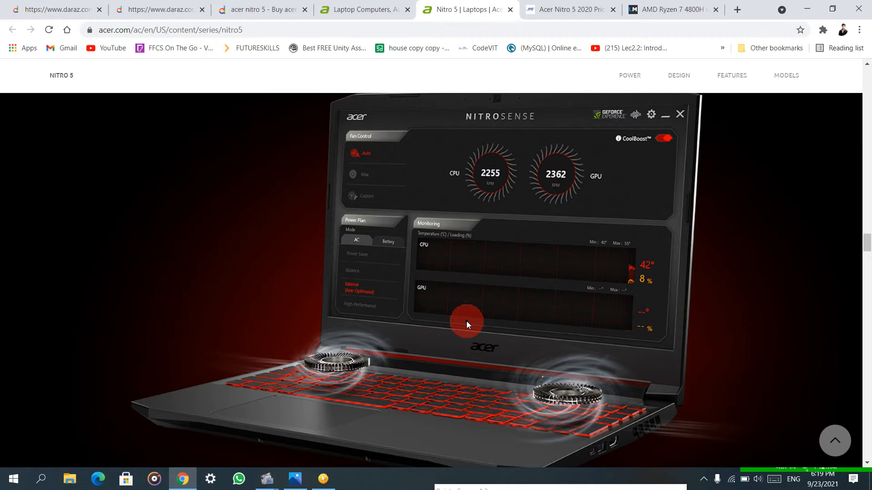
{"action": "mouse_move", "coordinate": [440, 338]}
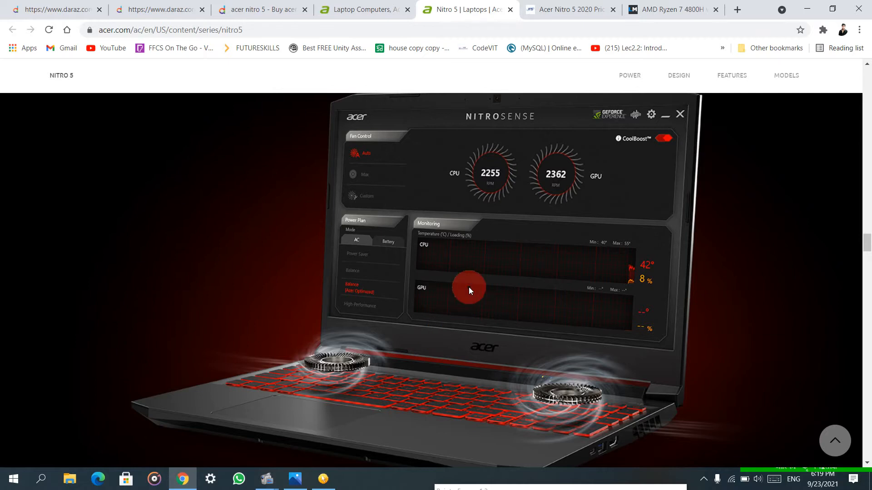
{"action": "mouse_move", "coordinate": [481, 261]}
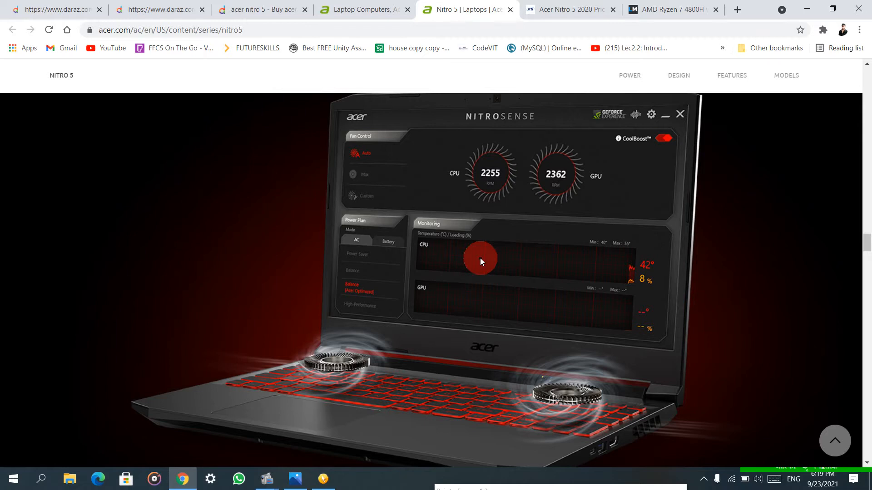
{"action": "scroll", "scroll_direction": "down", "scroll_amount": 3}
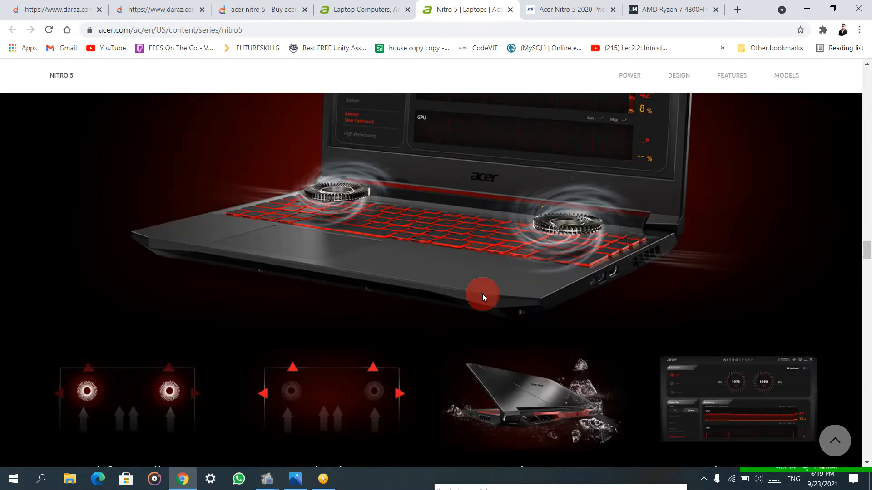
{"action": "scroll", "scroll_direction": "down", "scroll_amount": 3}
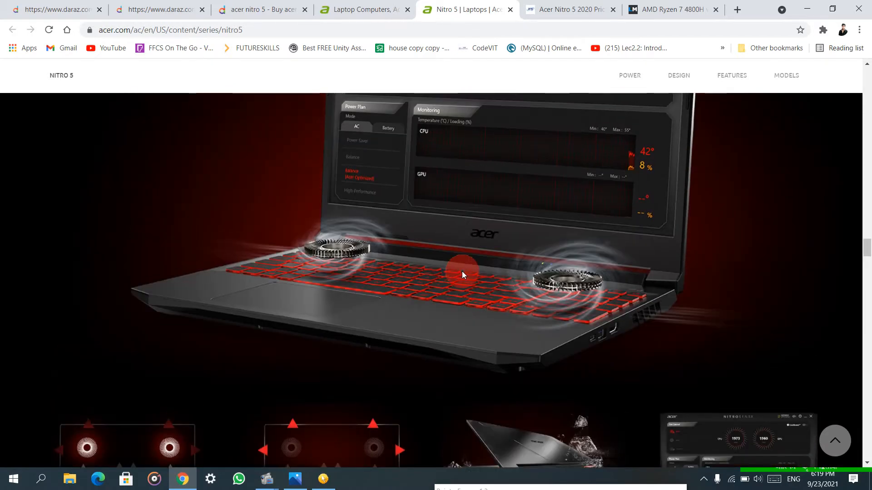
{"action": "scroll", "scroll_direction": "down", "scroll_amount": 3}
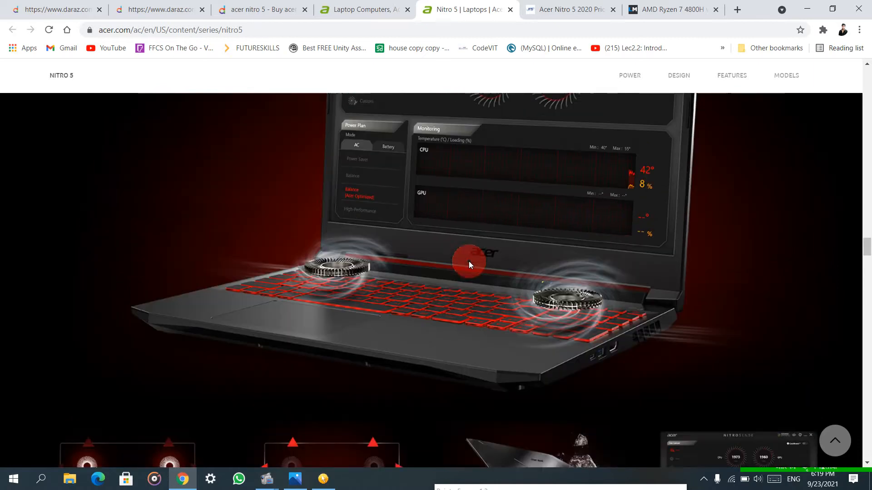
{"action": "scroll", "scroll_direction": "down", "scroll_amount": 3}
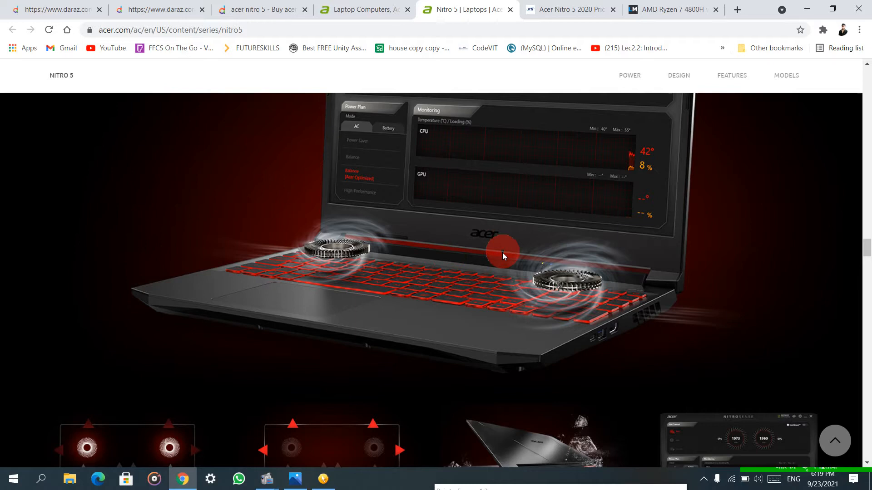
{"action": "scroll", "scroll_direction": "down", "scroll_amount": 3}
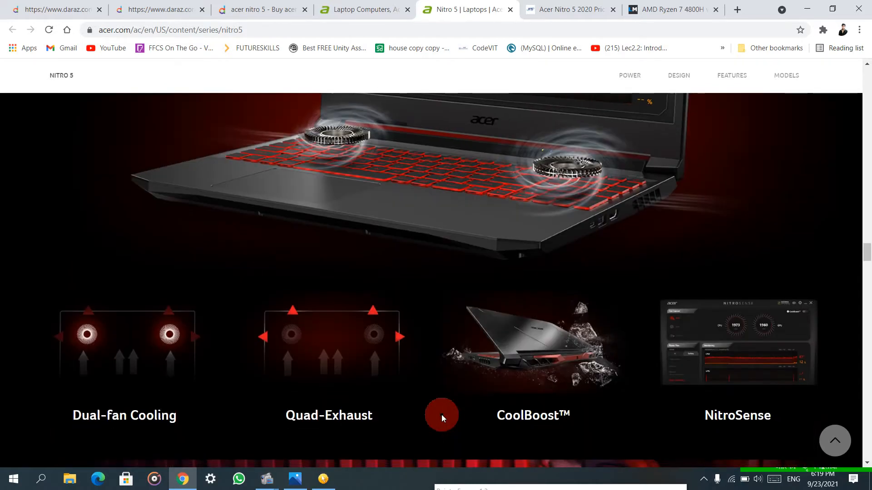
{"action": "mouse_move", "coordinate": [420, 364]}
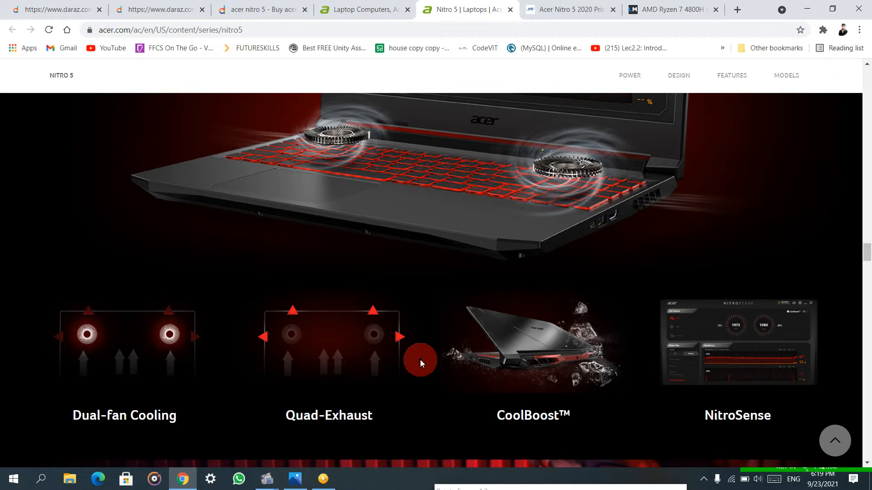
{"action": "mouse_move", "coordinate": [438, 361]}
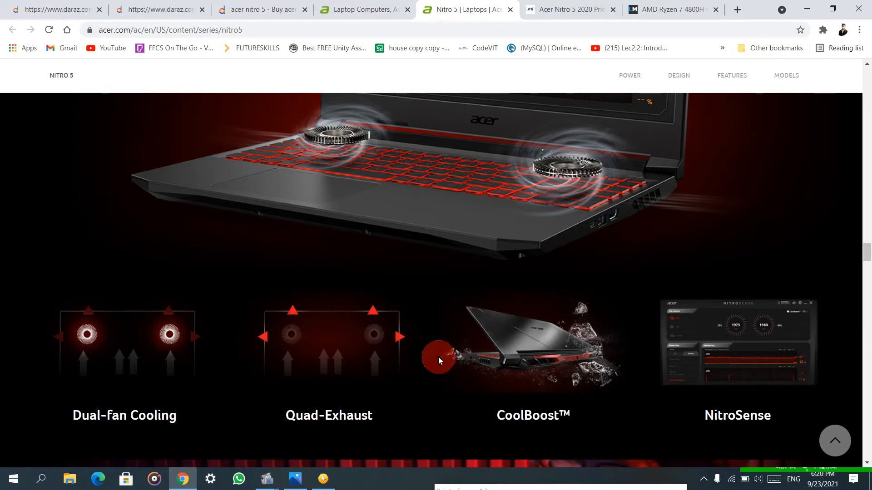
{"action": "scroll", "scroll_direction": "down", "scroll_amount": 3}
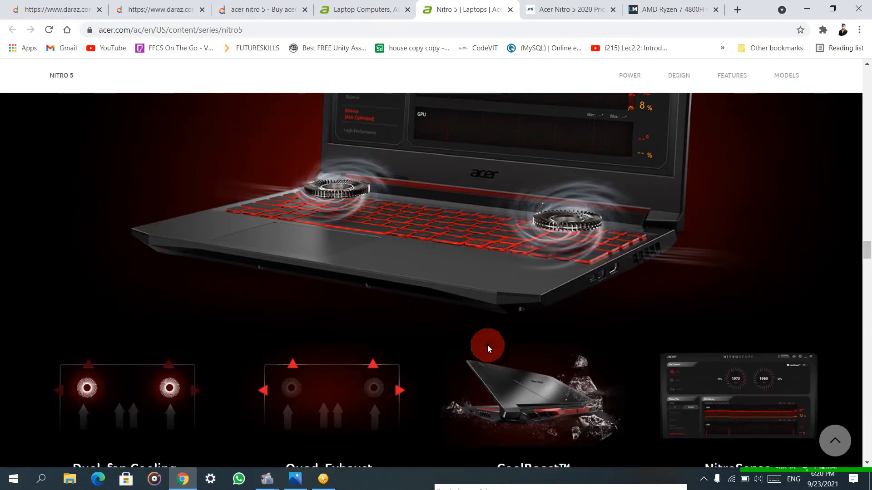
{"action": "scroll", "scroll_direction": "down", "scroll_amount": 3}
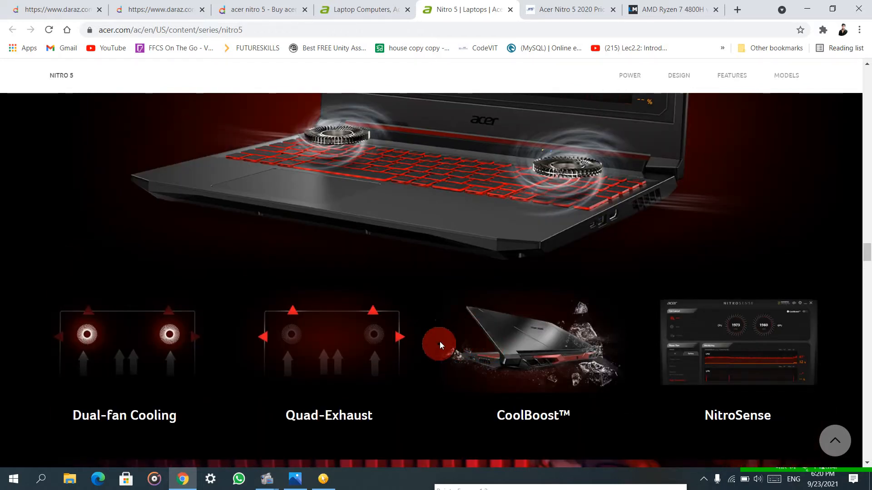
{"action": "mouse_move", "coordinate": [396, 322]}
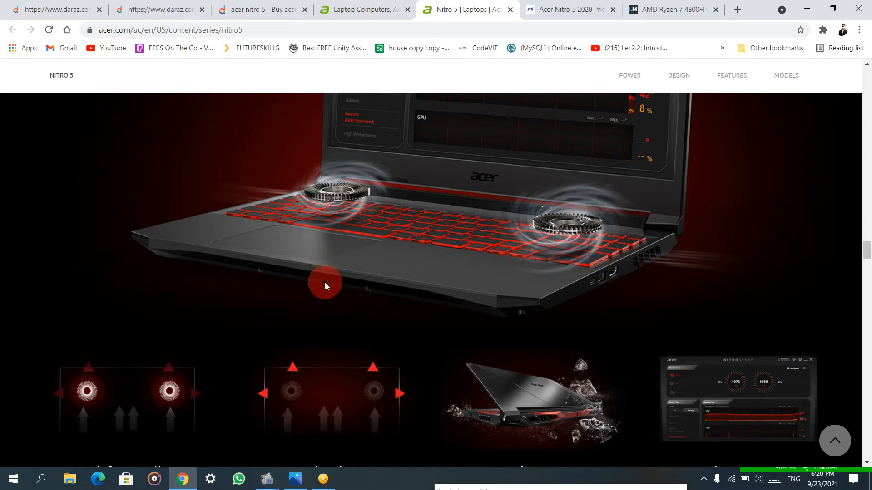
{"action": "scroll", "scroll_direction": "down", "scroll_amount": 3}
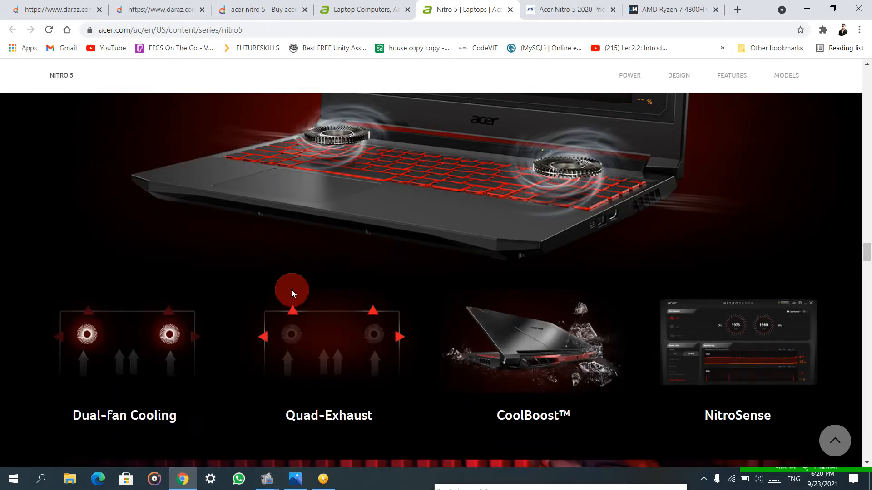
{"action": "mouse_move", "coordinate": [394, 273]}
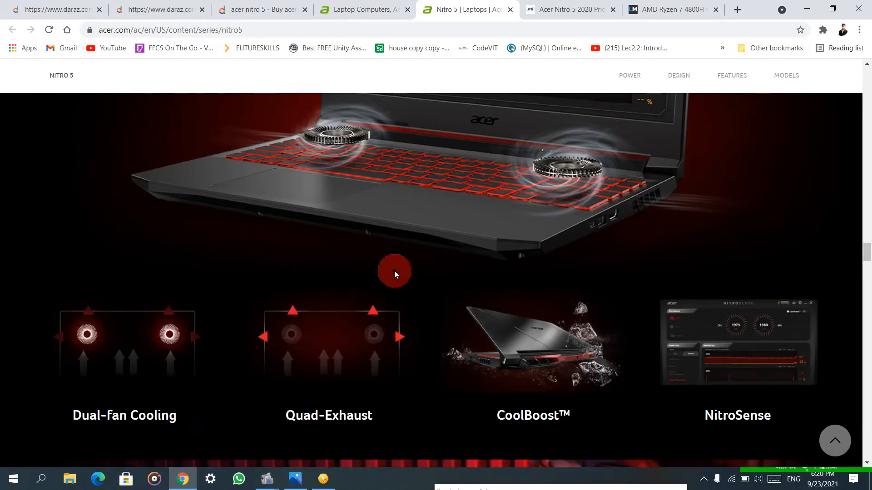
{"action": "scroll", "scroll_direction": "up", "scroll_amount": 3}
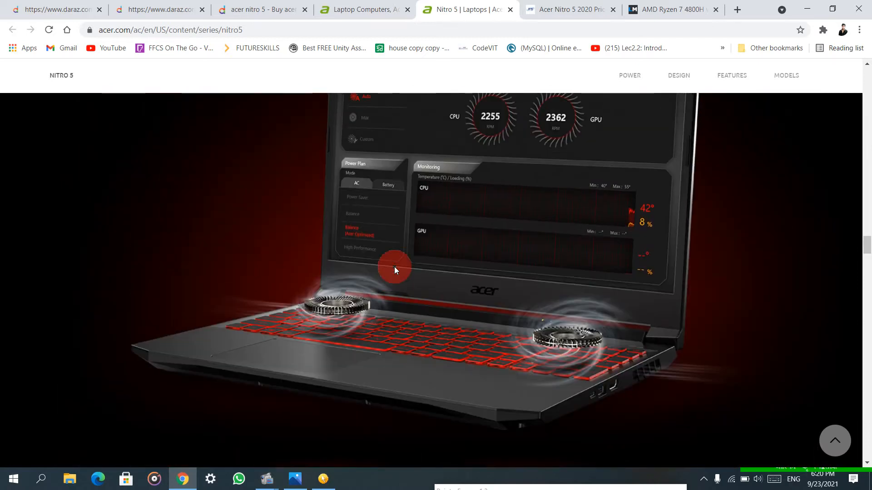
{"action": "scroll", "scroll_direction": "down", "scroll_amount": 3}
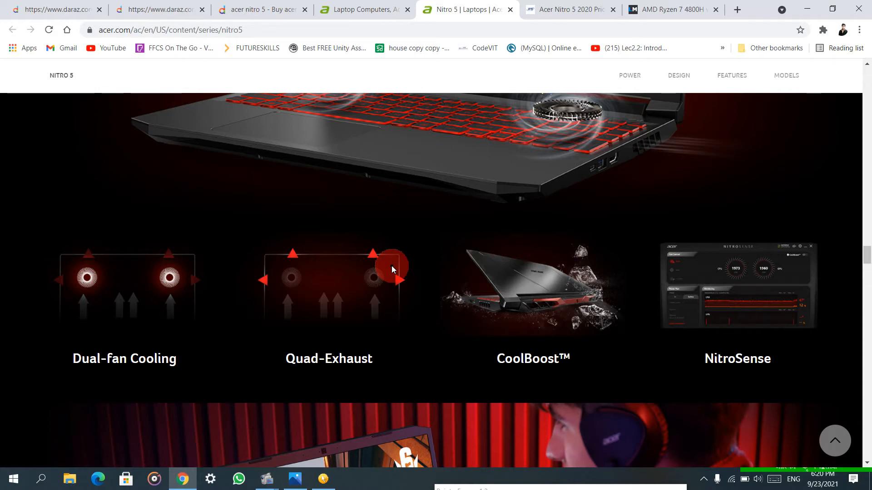
{"action": "mouse_move", "coordinate": [406, 237]}
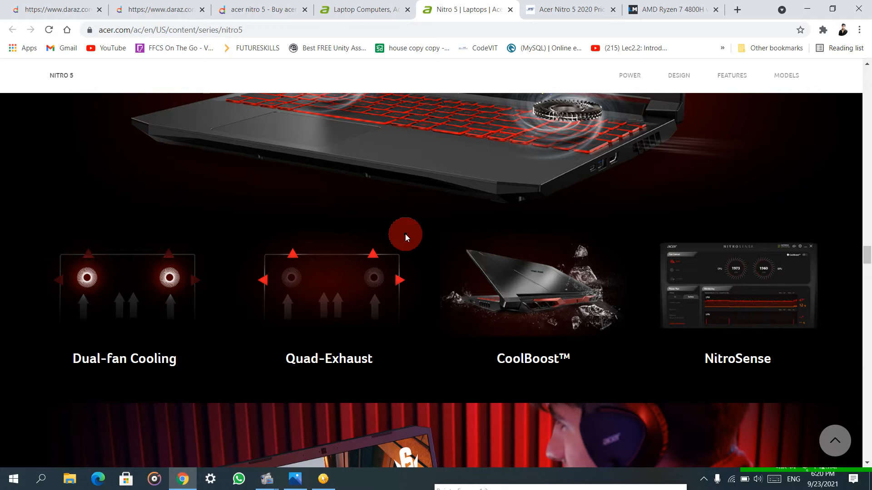
{"action": "scroll", "scroll_direction": "down", "scroll_amount": 3}
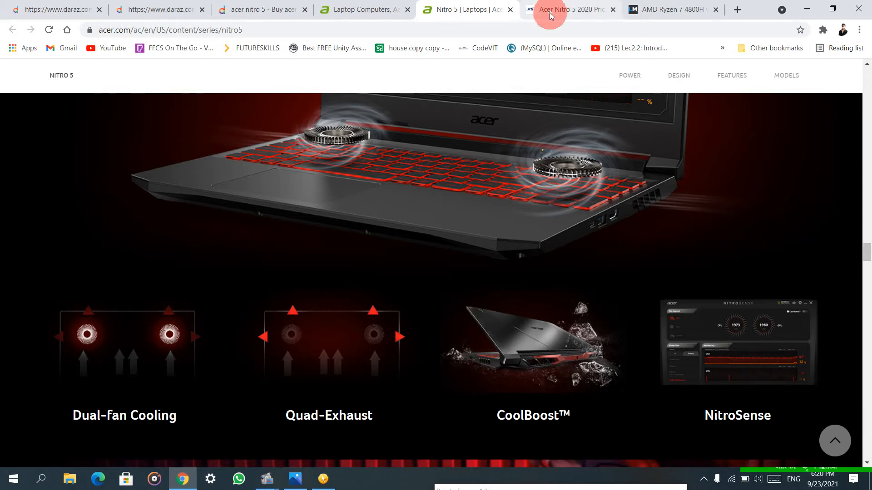
- Show the itti.com.np Acer Nitro 5 2020 spec table with the Ryzen 7 4800H details
{"action": "left_click", "coordinate": [567, 9]}
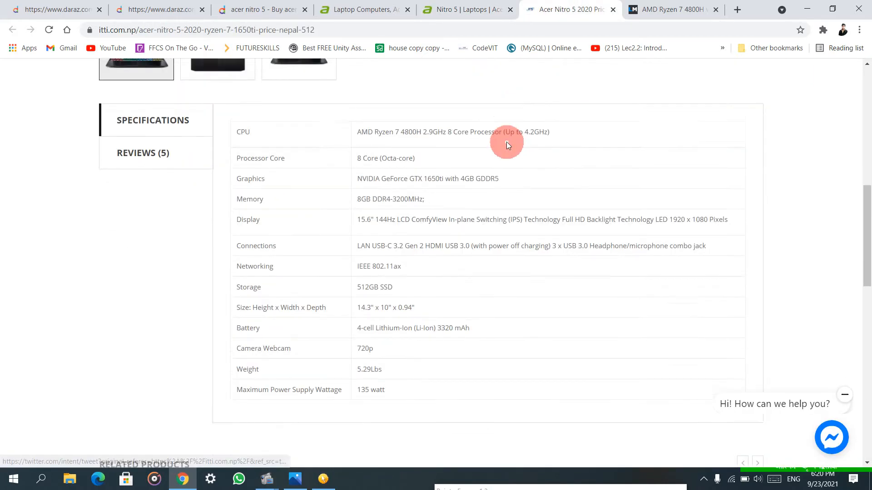
{"action": "scroll", "scroll_direction": "down", "scroll_amount": 3}
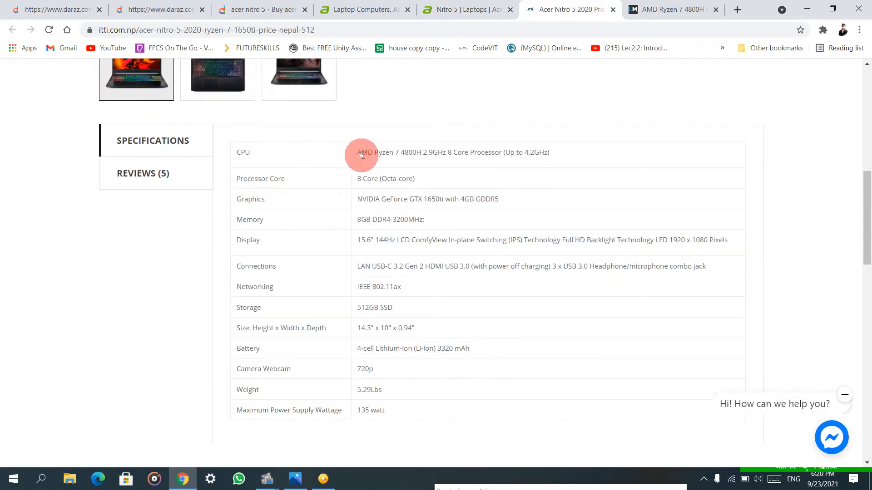
{"action": "mouse_move", "coordinate": [316, 162]}
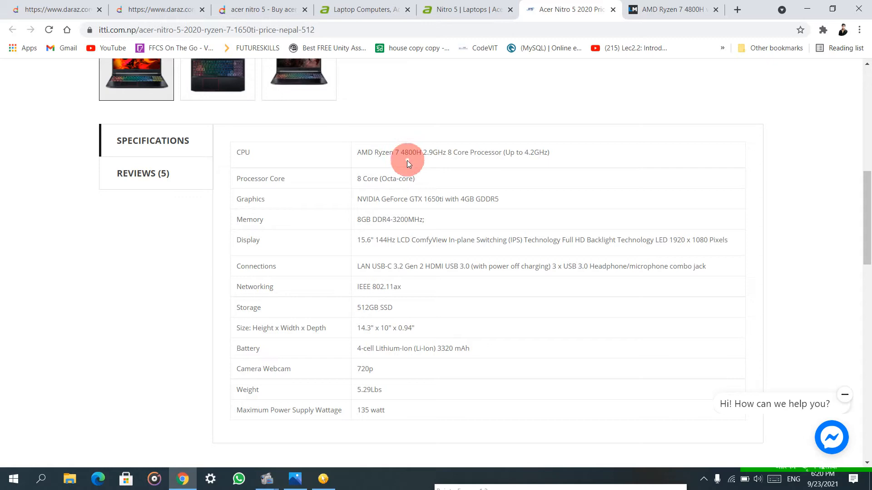
{"action": "mouse_move", "coordinate": [497, 217]}
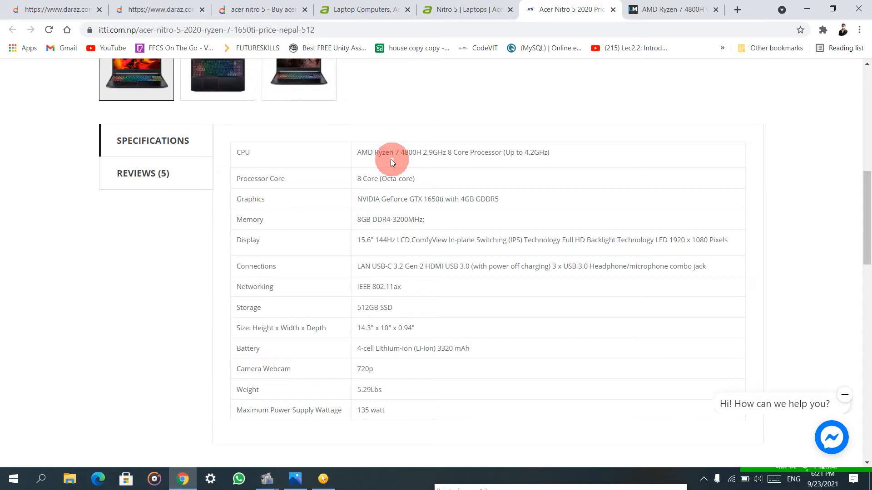
{"action": "mouse_move", "coordinate": [358, 195]}
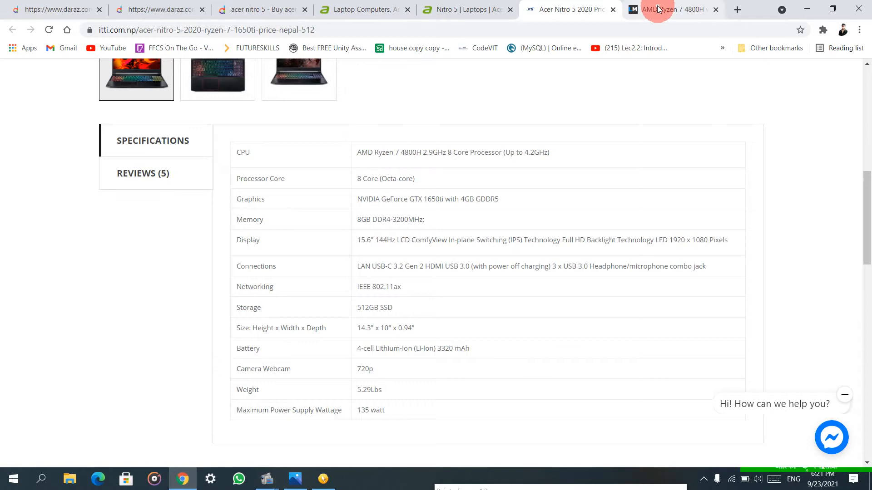
- Show the laptopmedia Ryzen 7 4800H vs i7-9750H article and highlight AMD Ryzen 7 in its heading
{"action": "left_click", "coordinate": [670, 9]}
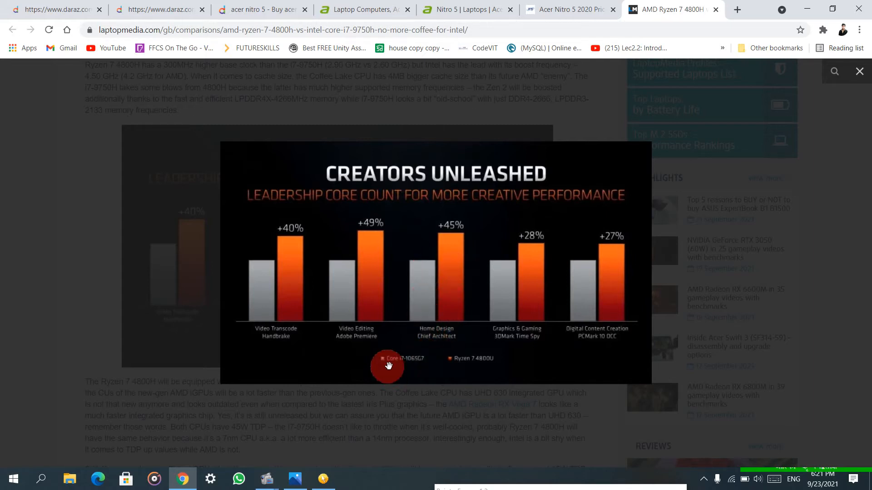
{"action": "mouse_move", "coordinate": [466, 368]}
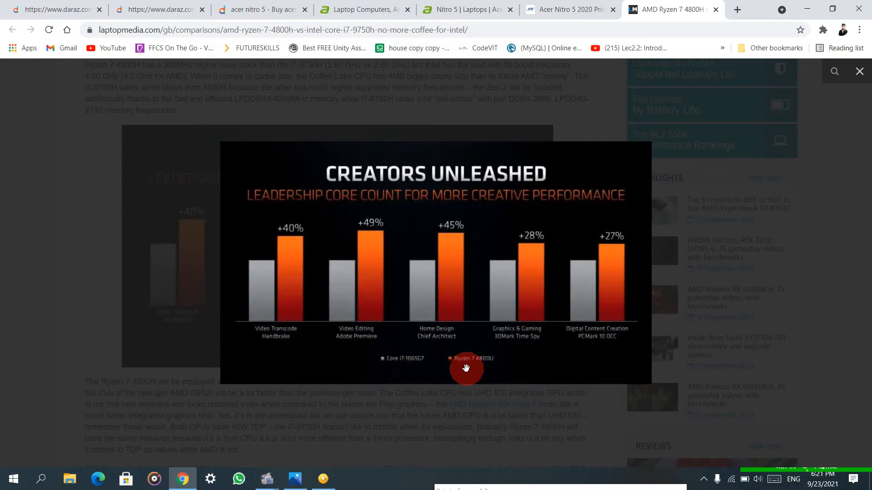
{"action": "mouse_move", "coordinate": [647, 331]}
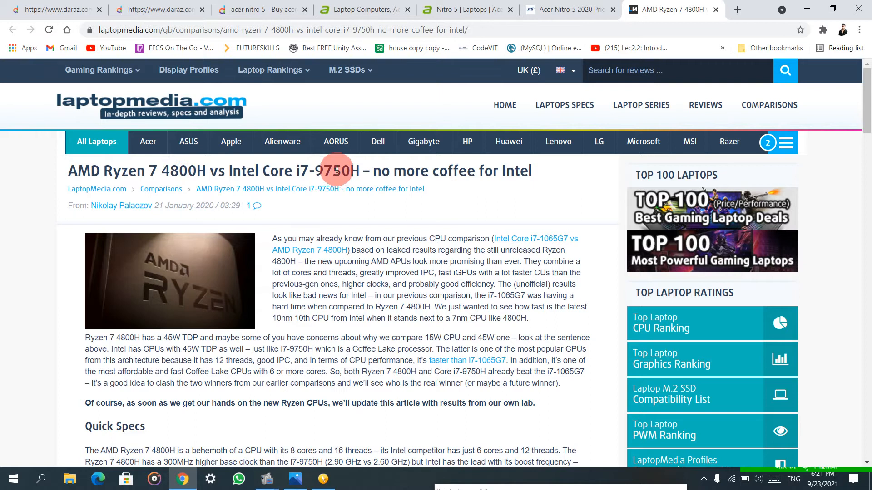
{"action": "mouse_move", "coordinate": [188, 142]}
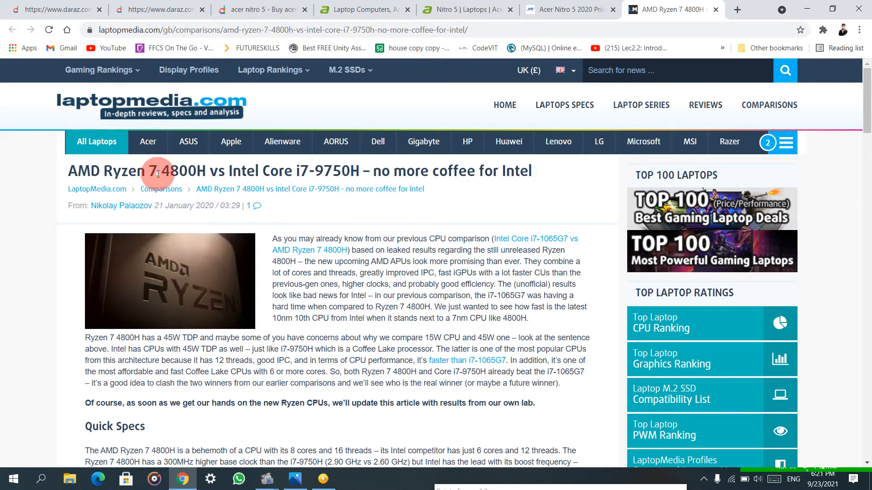
{"action": "mouse_move", "coordinate": [325, 170]}
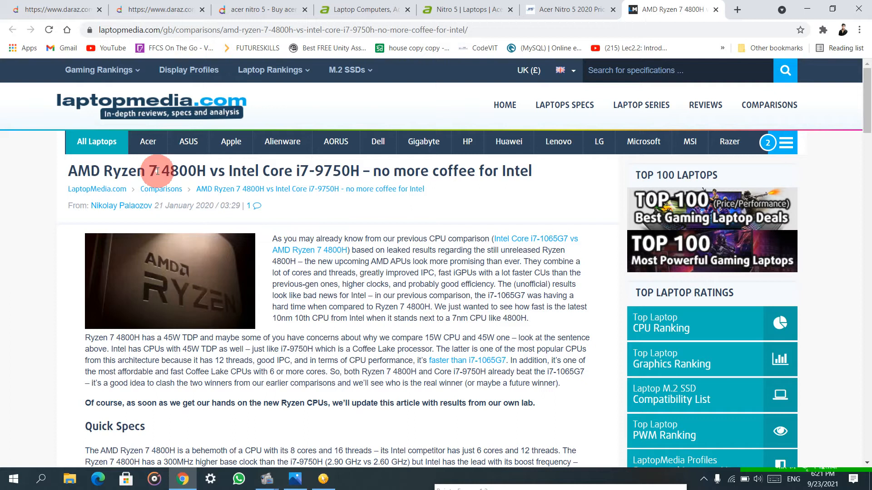
{"action": "double_click", "coordinate": [111, 170]}
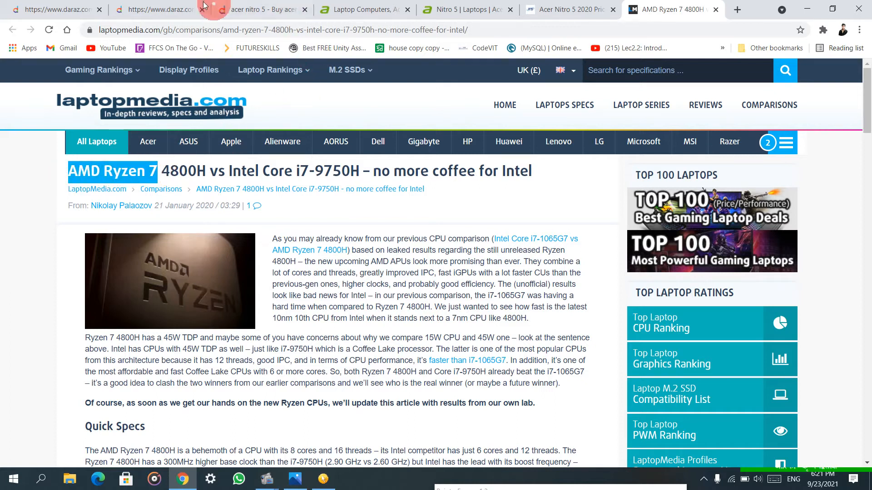
- Switch back to the Daraz acer nitro 5 results filtered to AMD with two listings
{"action": "left_click", "coordinate": [256, 9]}
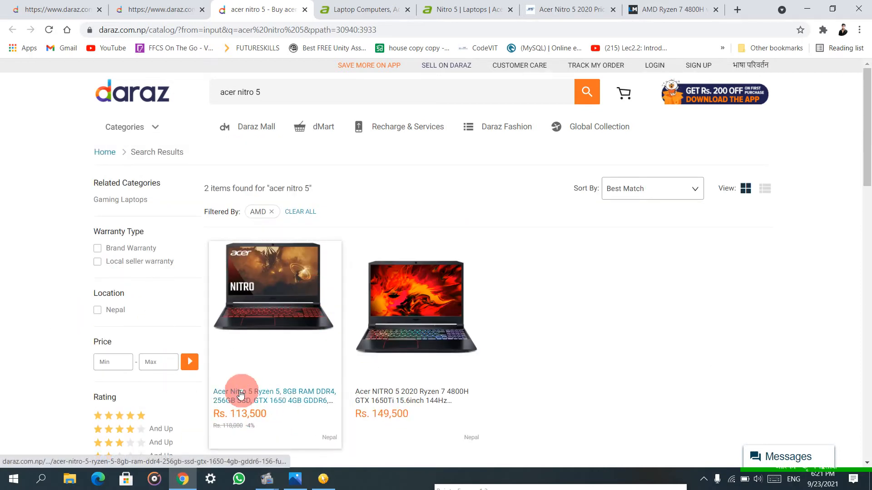
{"action": "mouse_move", "coordinate": [272, 397]}
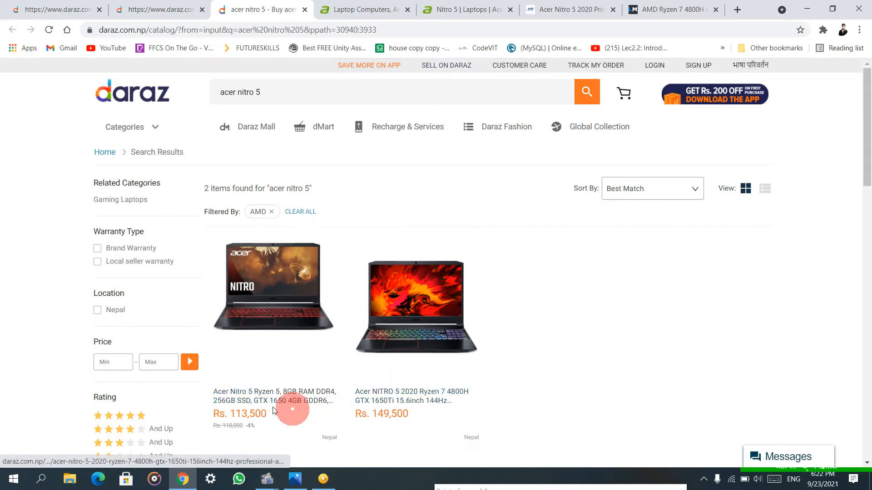
{"action": "mouse_move", "coordinate": [442, 432]}
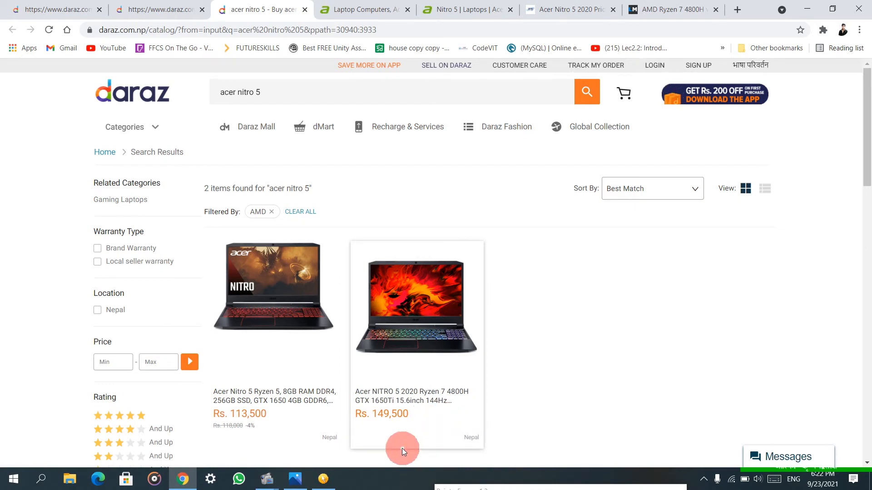
{"action": "mouse_move", "coordinate": [387, 456]}
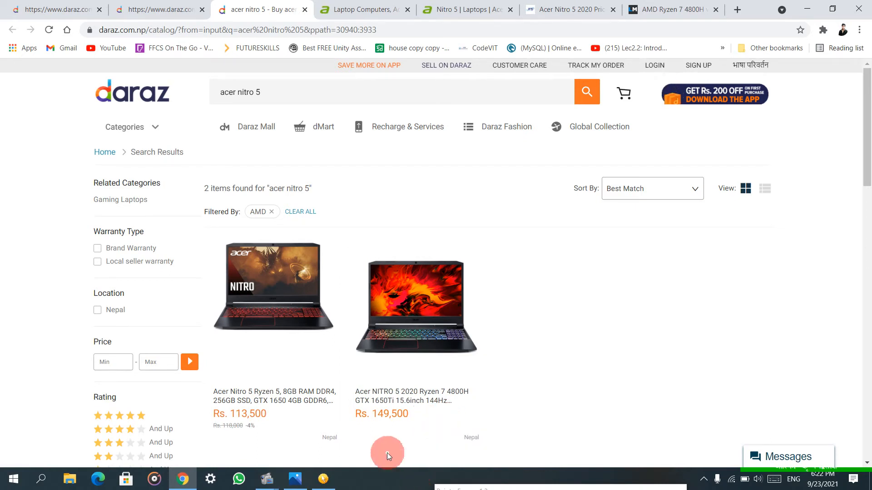
- Bring up the WhatsApp laptop buying checklist image in Photos
{"action": "left_click", "coordinate": [294, 479]}
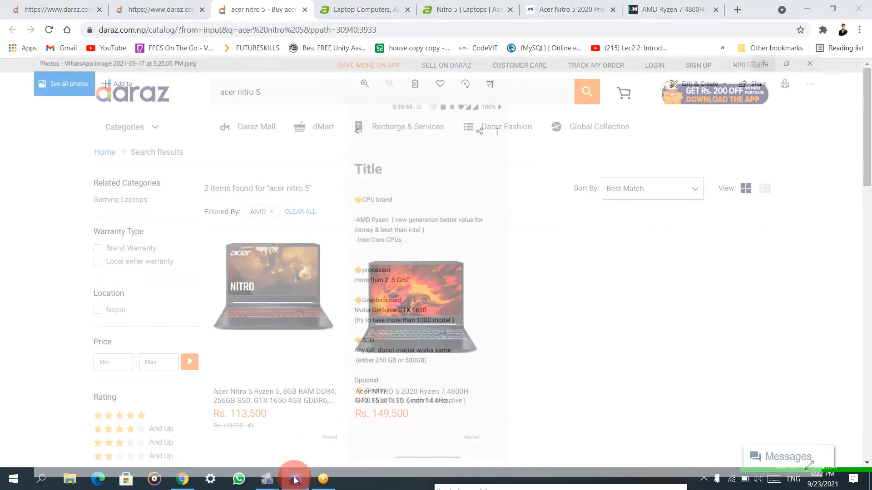
{"action": "left_click", "coordinate": [294, 478]}
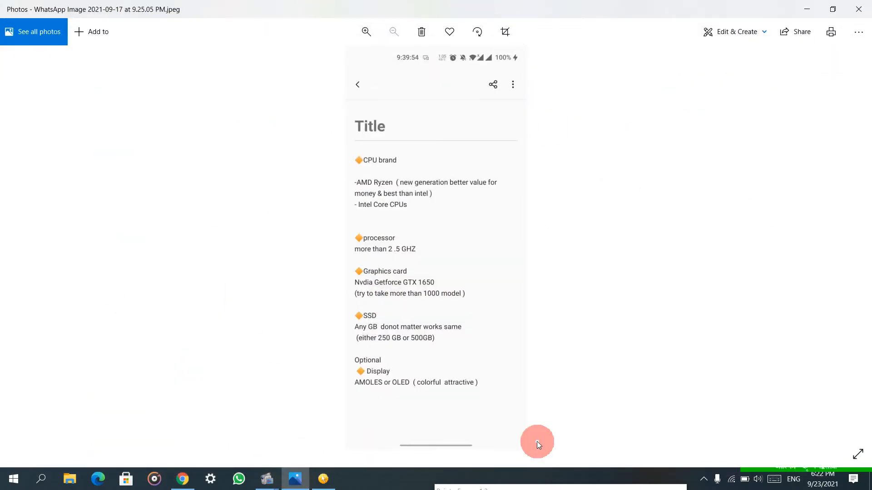
{"action": "mouse_move", "coordinate": [404, 222]}
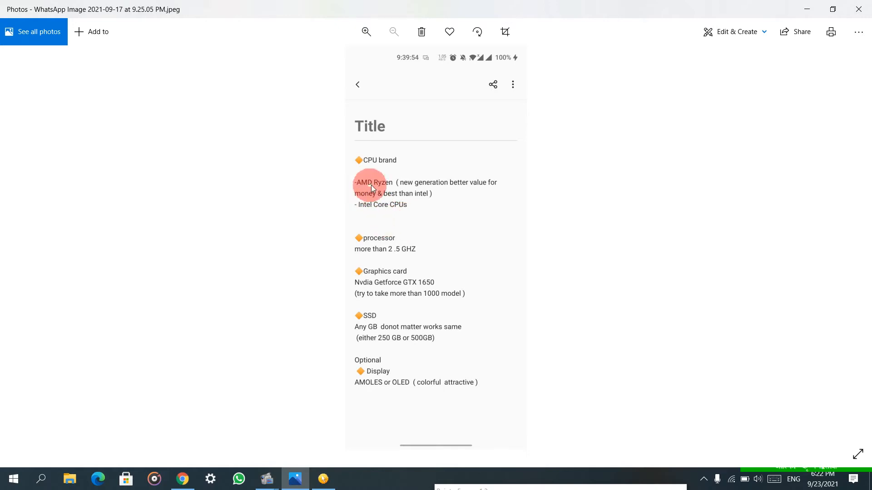
{"action": "mouse_move", "coordinate": [412, 197]}
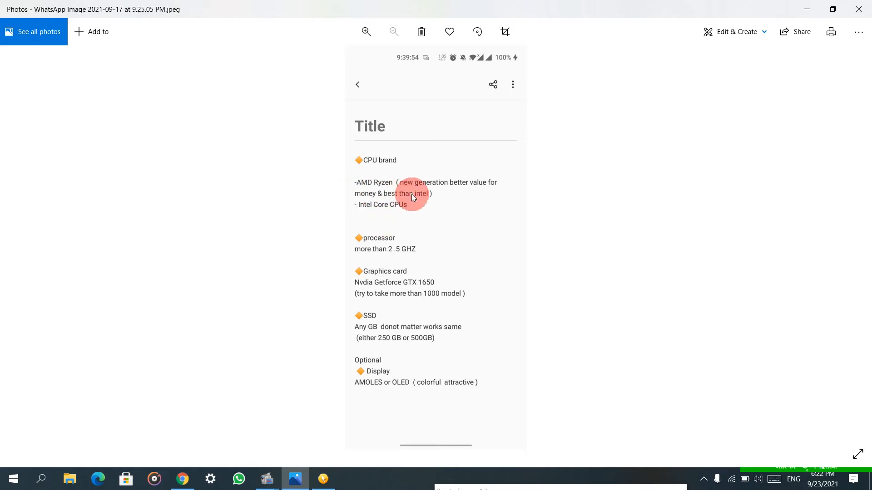
{"action": "mouse_move", "coordinate": [364, 198]}
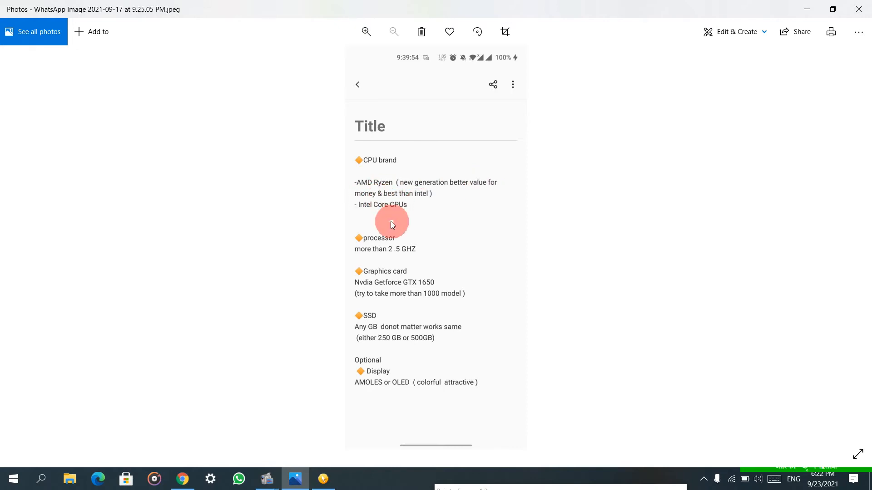
{"action": "mouse_move", "coordinate": [371, 216]}
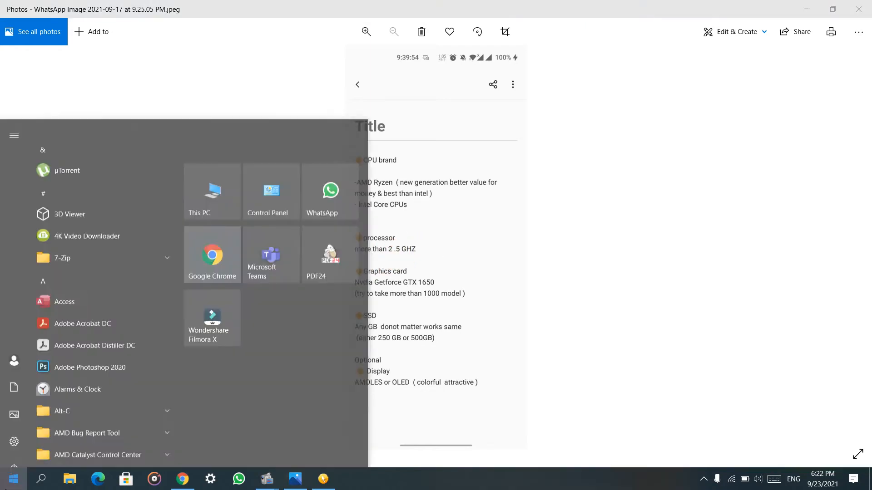
- Search Start for Task Manager to check the CPU model and base speed
{"action": "type", "text": "tast"}
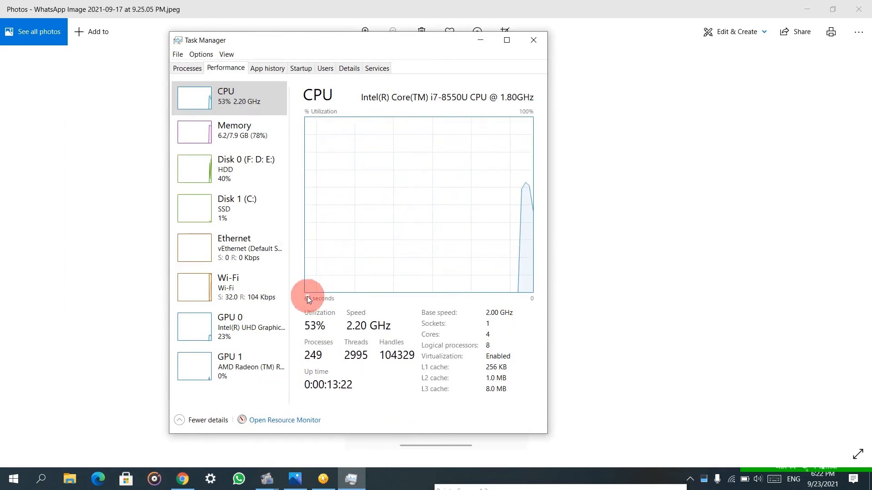
{"action": "mouse_move", "coordinate": [489, 320]}
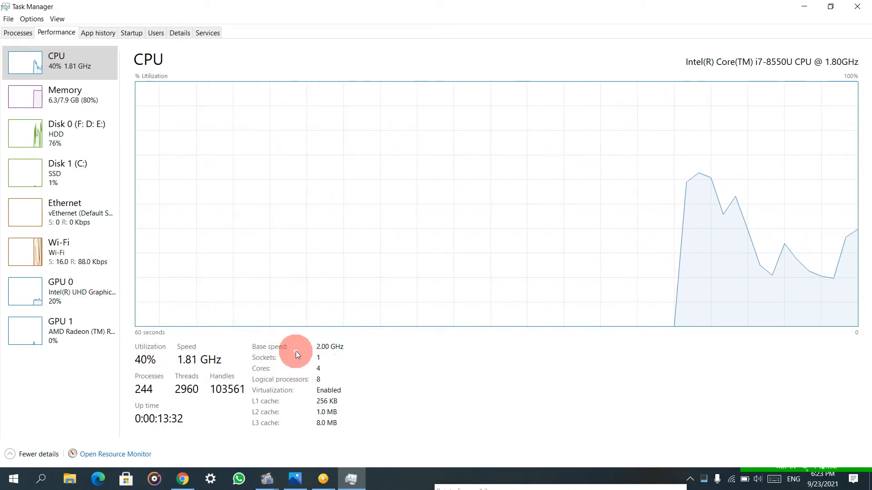
{"action": "mouse_move", "coordinate": [180, 365]}
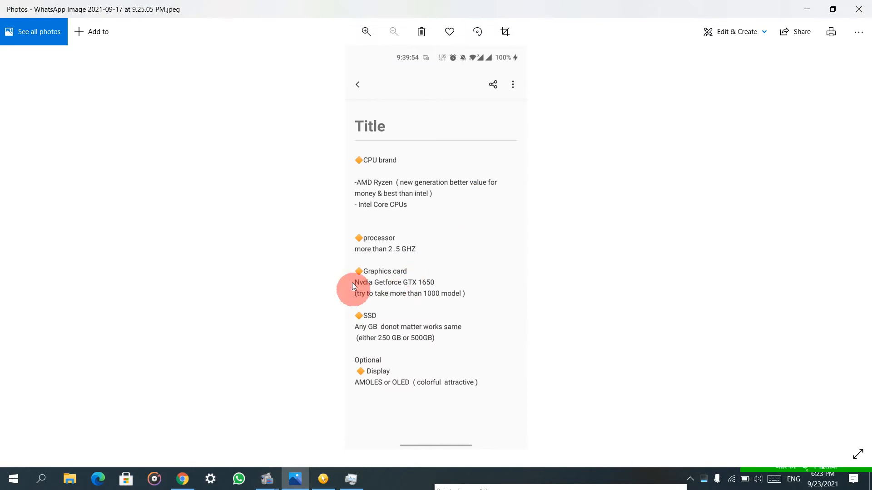
{"action": "mouse_move", "coordinate": [390, 265]}
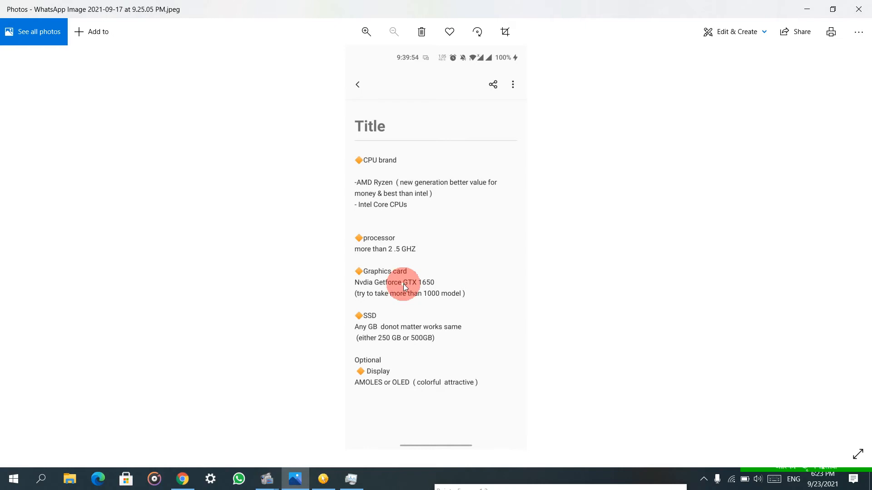
{"action": "mouse_move", "coordinate": [438, 287]}
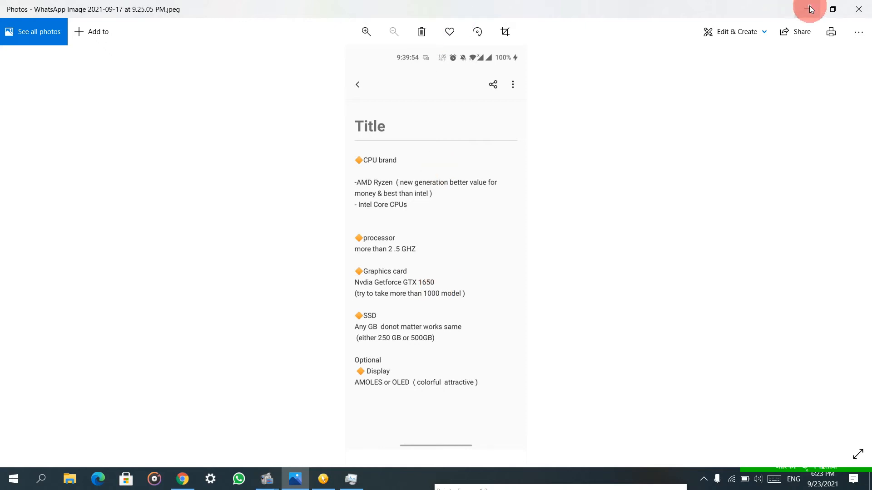
- Minimize the Photos checklist window so the Daraz results show again
{"action": "left_click", "coordinate": [181, 478]}
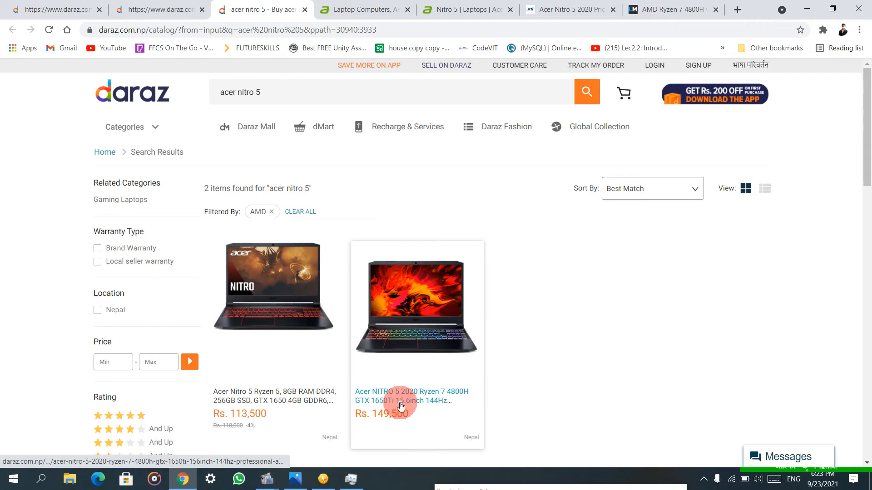
{"action": "mouse_move", "coordinate": [400, 396]}
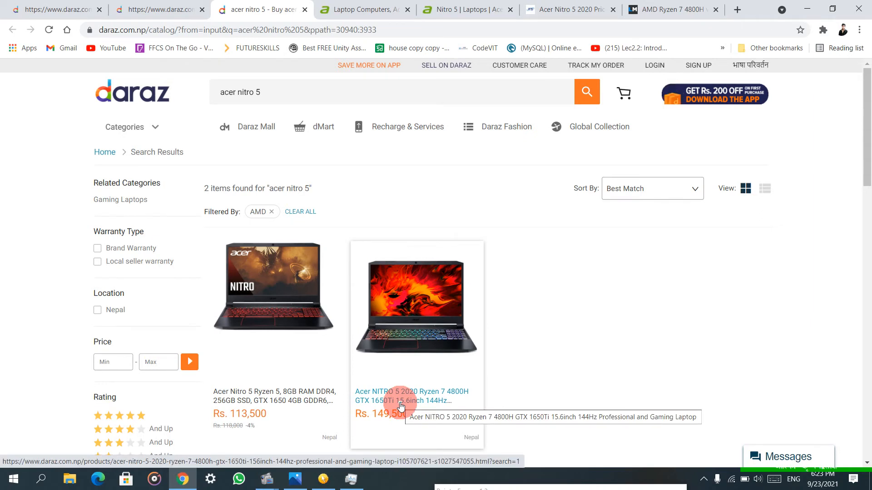
- Highlight NVIDIA GeForce GTX 1650 in the Nitro 5 2020 Graphics row, then view the Daraz Ryzen 5 listing
{"action": "left_click", "coordinate": [295, 479]}
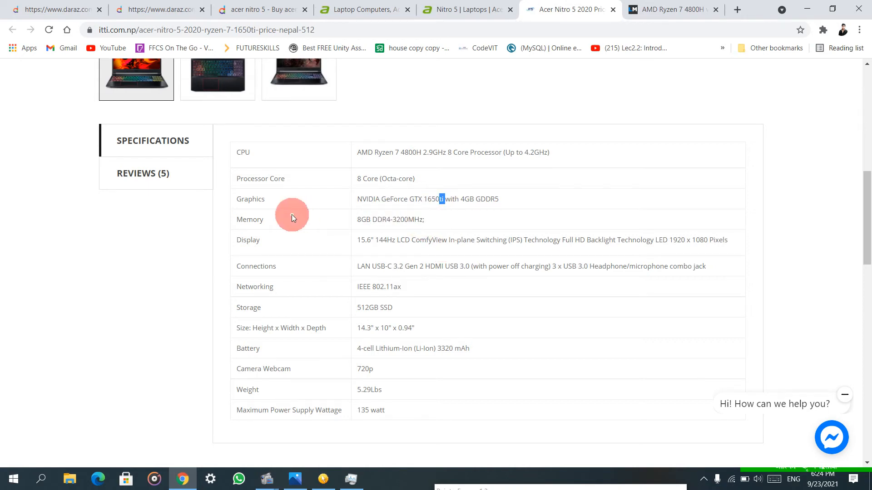
{"action": "mouse_move", "coordinate": [312, 251]}
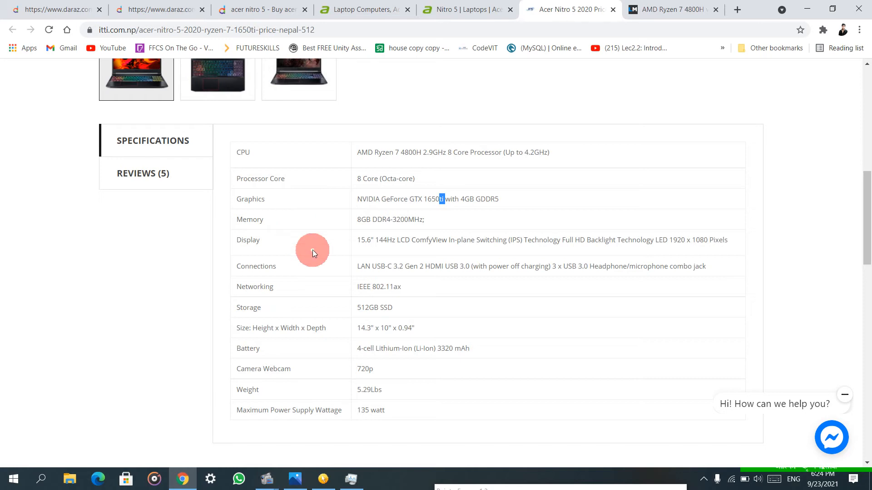
{"action": "mouse_move", "coordinate": [362, 198]}
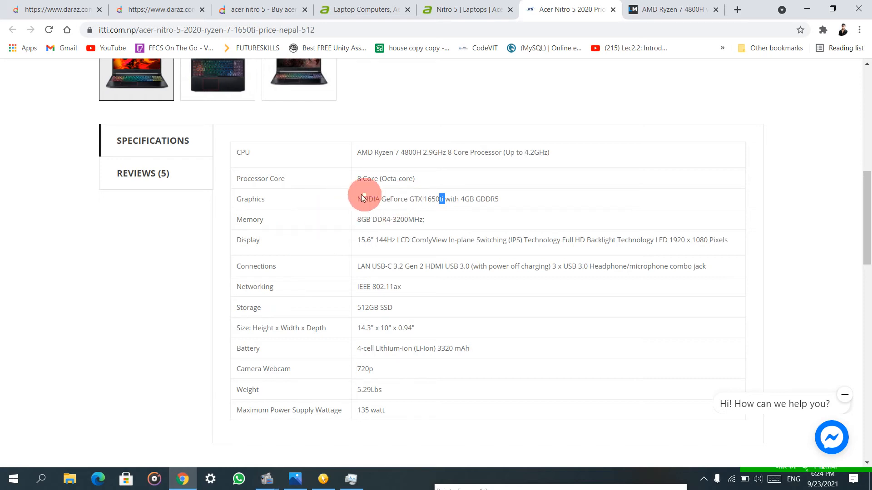
{"action": "mouse_move", "coordinate": [489, 209]}
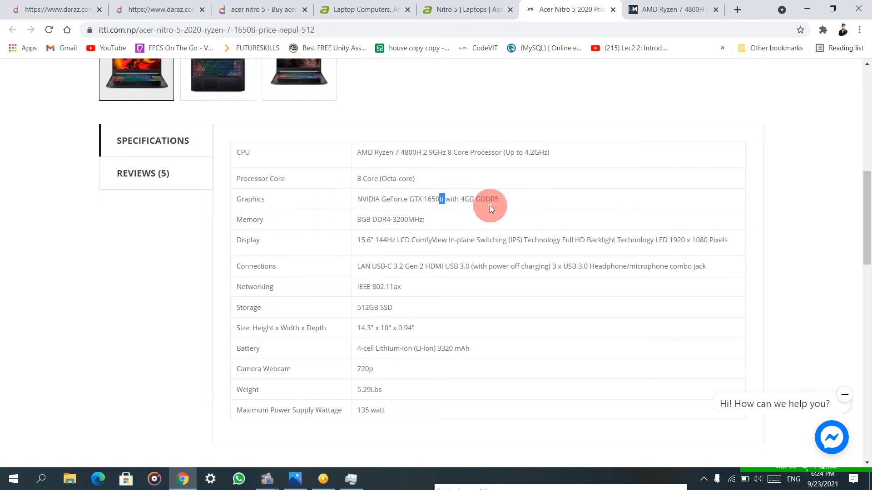
{"action": "left_click_drag", "start_coordinate": [442, 199], "coordinate": [492, 199]}
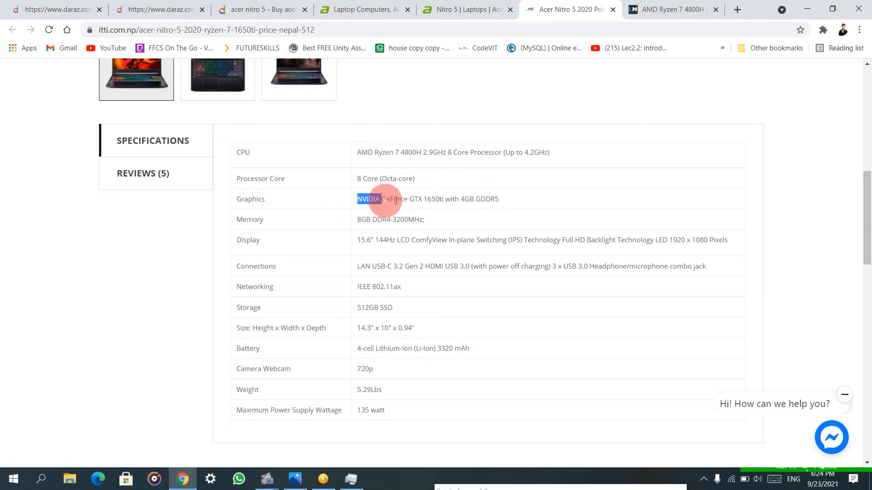
{"action": "left_click_drag", "start_coordinate": [357, 199], "coordinate": [395, 199]}
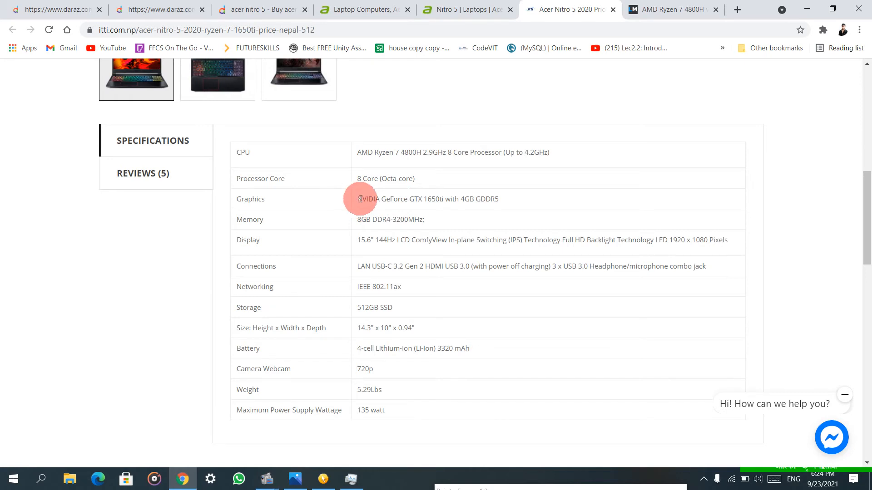
{"action": "left_click_drag", "start_coordinate": [359, 199], "coordinate": [439, 199]}
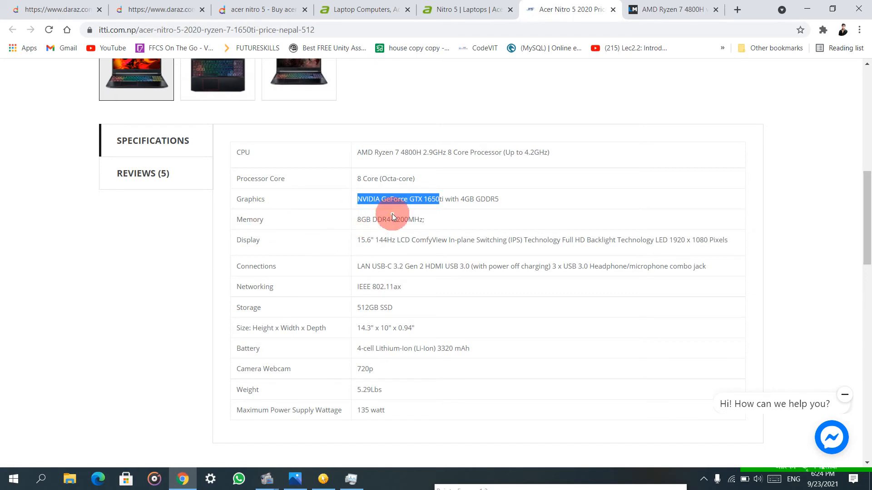
{"action": "mouse_move", "coordinate": [344, 278]}
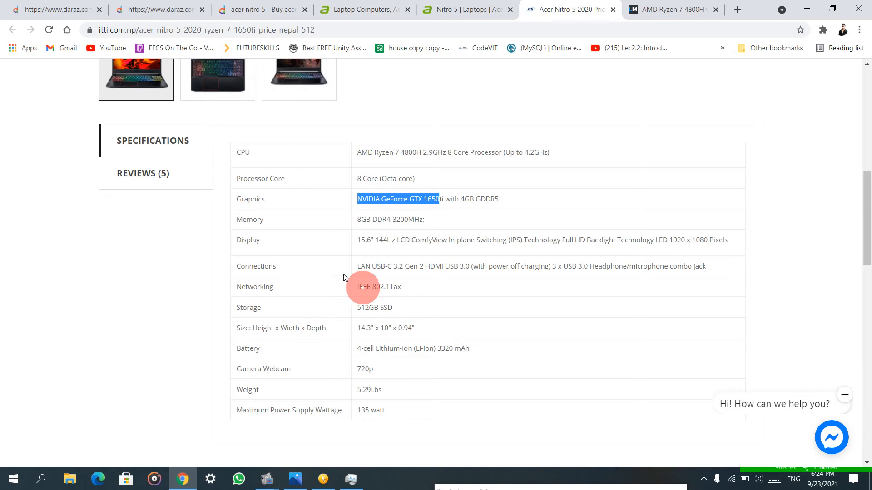
{"action": "mouse_move", "coordinate": [382, 350]}
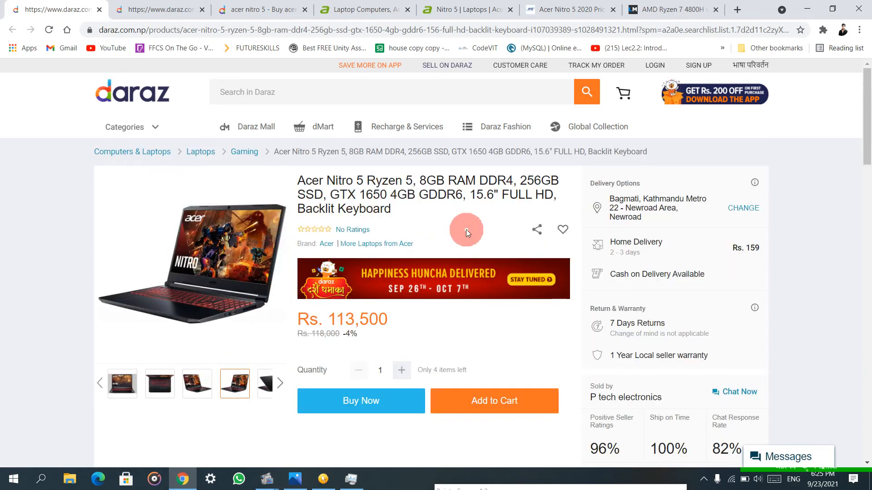
{"action": "scroll", "scroll_direction": "down", "scroll_amount": 3}
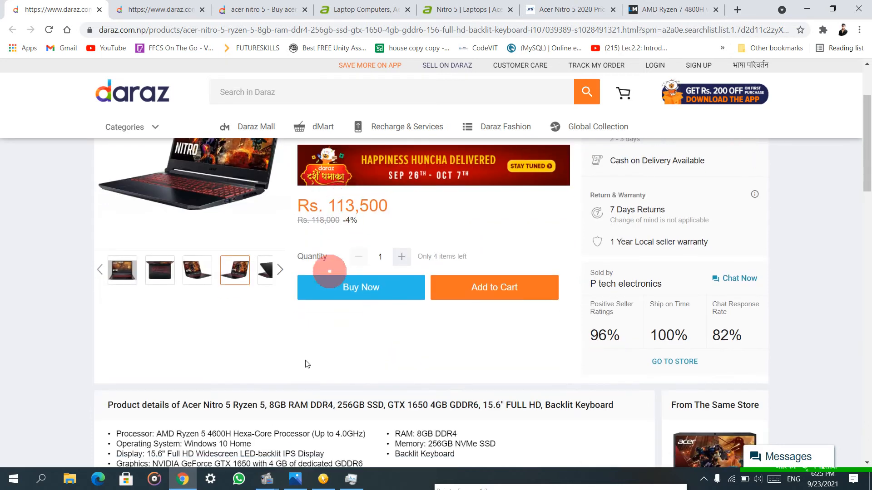
- Bring the laptop buying checklist image back up in Photos
{"action": "left_click", "coordinate": [295, 479]}
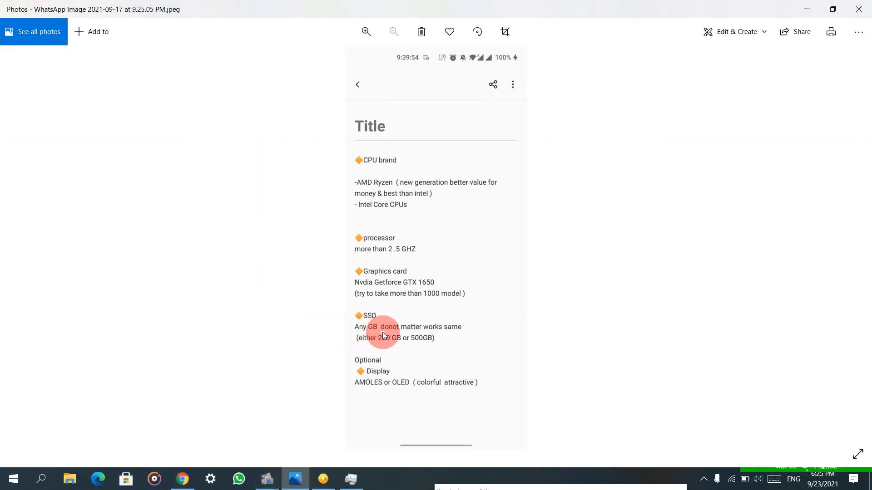
{"action": "mouse_move", "coordinate": [415, 354]}
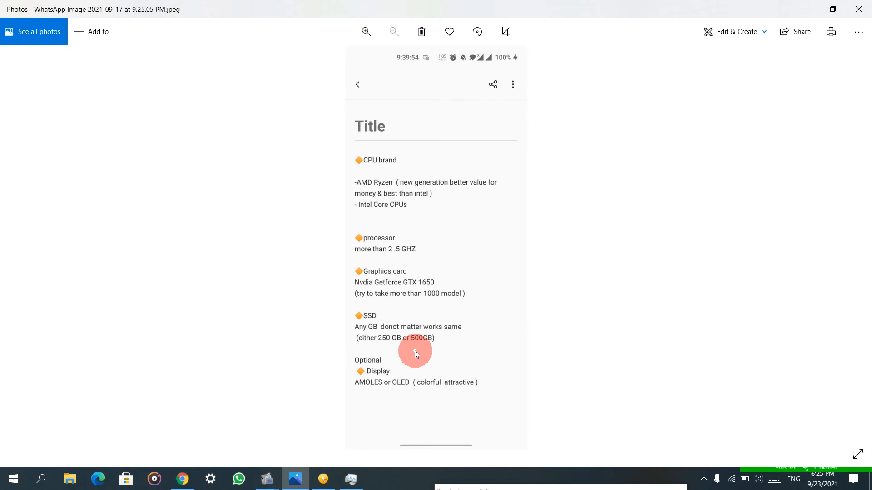
{"action": "mouse_move", "coordinate": [304, 342]}
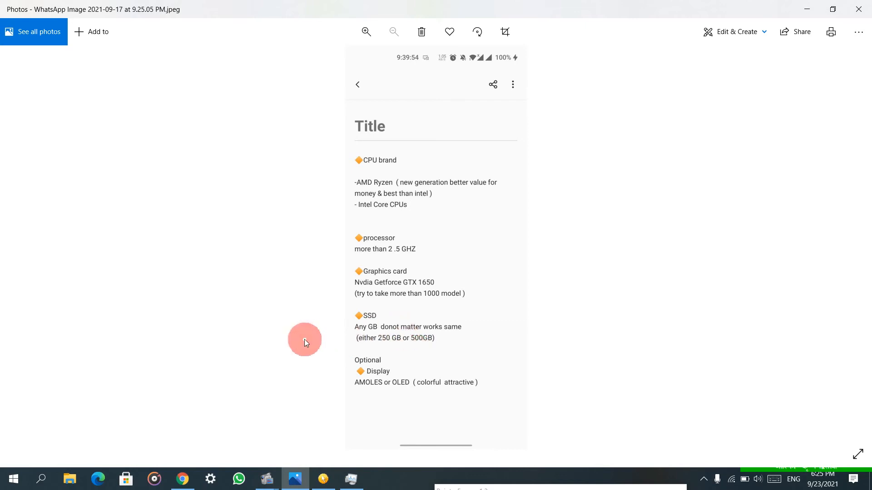
{"action": "mouse_move", "coordinate": [426, 355]}
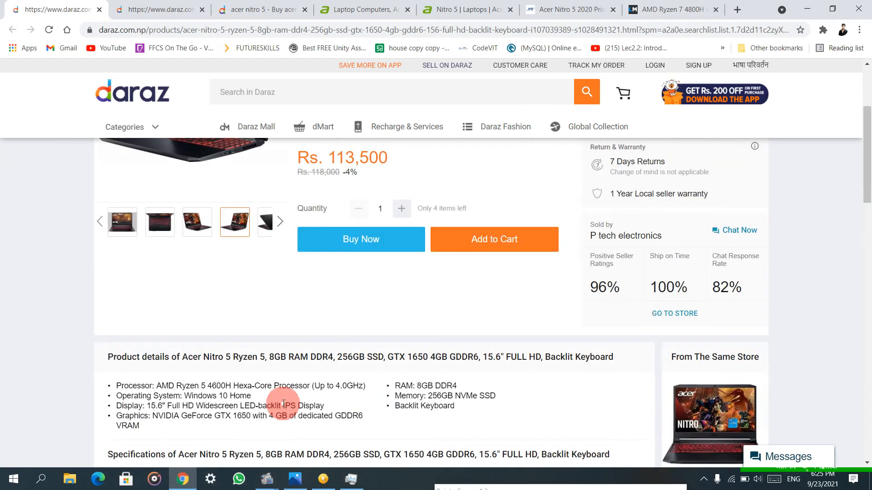
- Review the Ryzen 5 listing's Product details and highlight its processor text
{"action": "scroll", "scroll_direction": "up", "scroll_amount": 3}
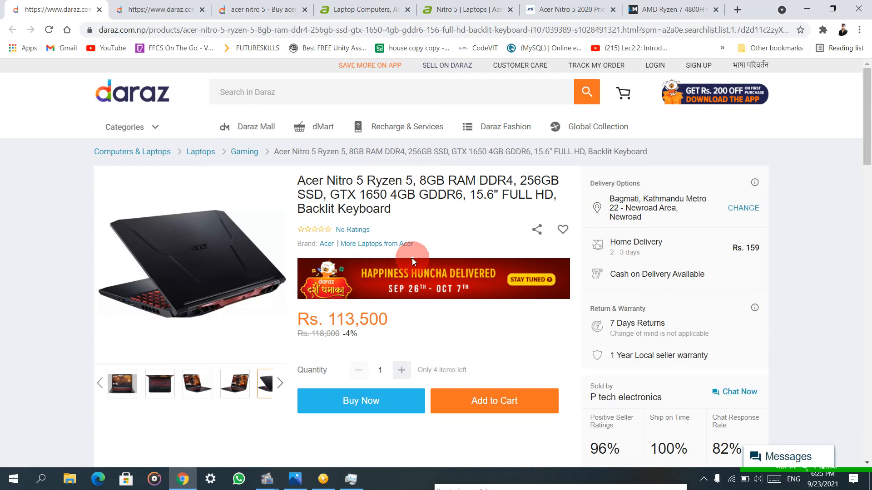
{"action": "scroll", "scroll_direction": "down", "scroll_amount": 3}
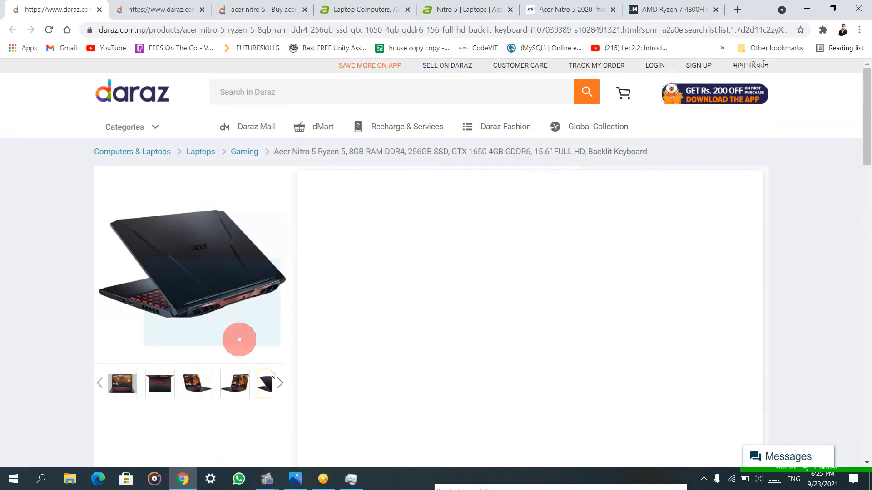
{"action": "scroll", "scroll_direction": "down", "scroll_amount": 3}
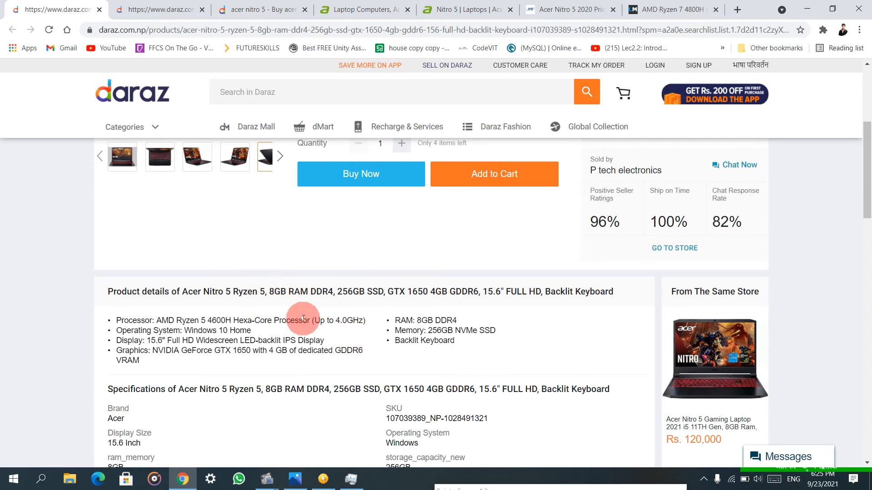
{"action": "left_click_drag", "start_coordinate": [304, 320], "coordinate": [367, 320]}
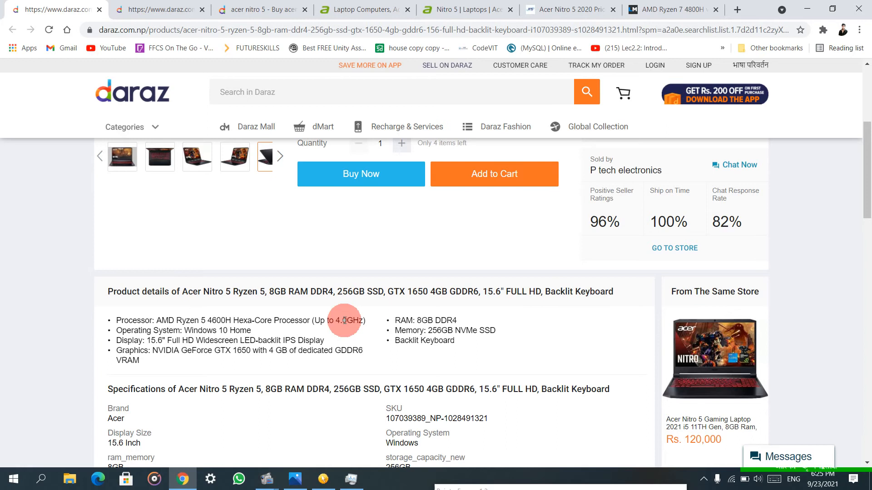
{"action": "mouse_move", "coordinate": [322, 330]}
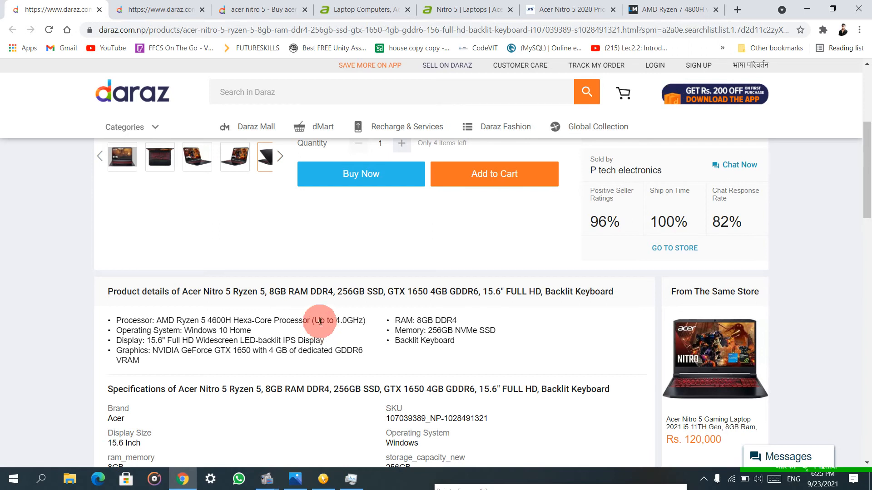
- Scroll the Ryzen 7 Daraz listing and select the 144Hz term in its title
{"action": "scroll", "scroll_direction": "down", "scroll_amount": 3}
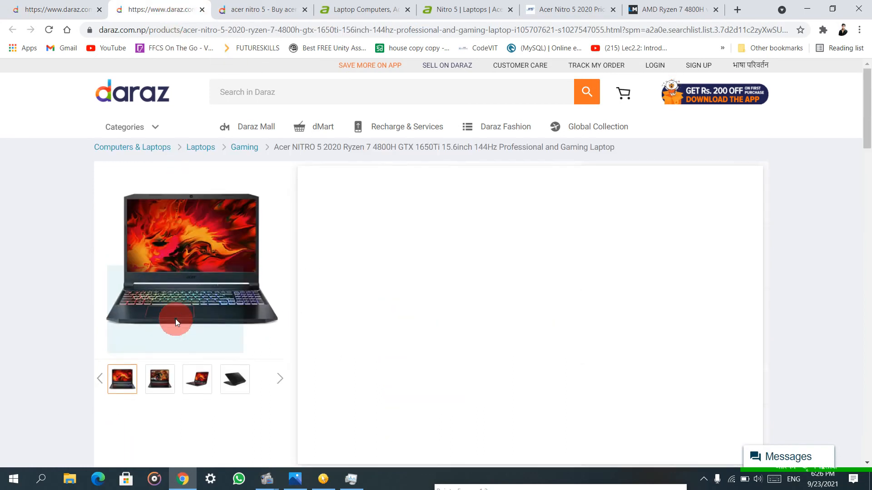
{"action": "scroll", "scroll_direction": "down", "scroll_amount": 3}
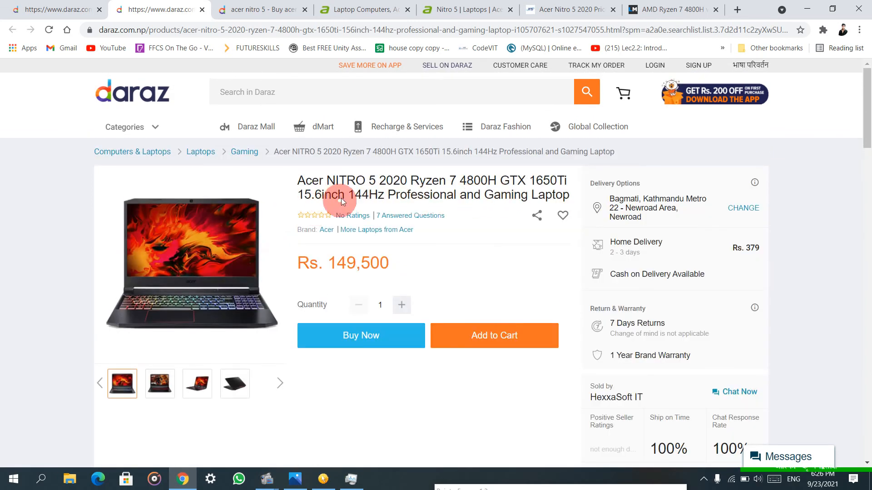
{"action": "double_click", "coordinate": [370, 194]}
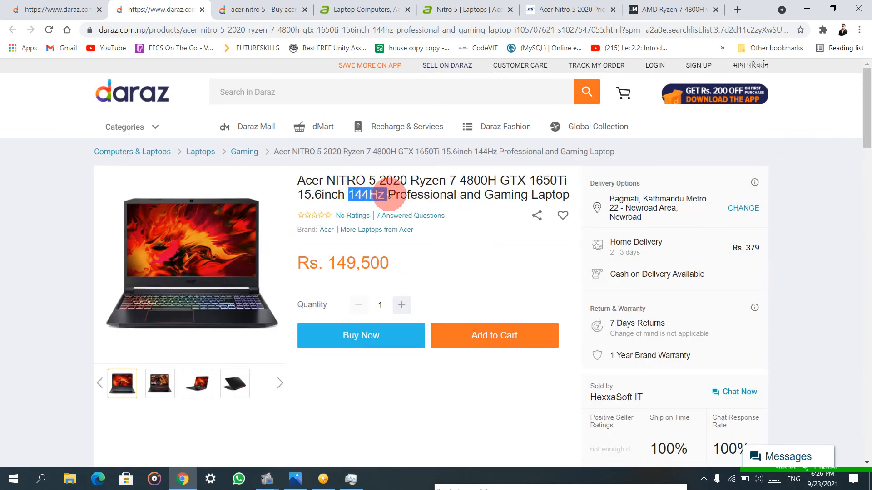
{"action": "mouse_move", "coordinate": [517, 280]}
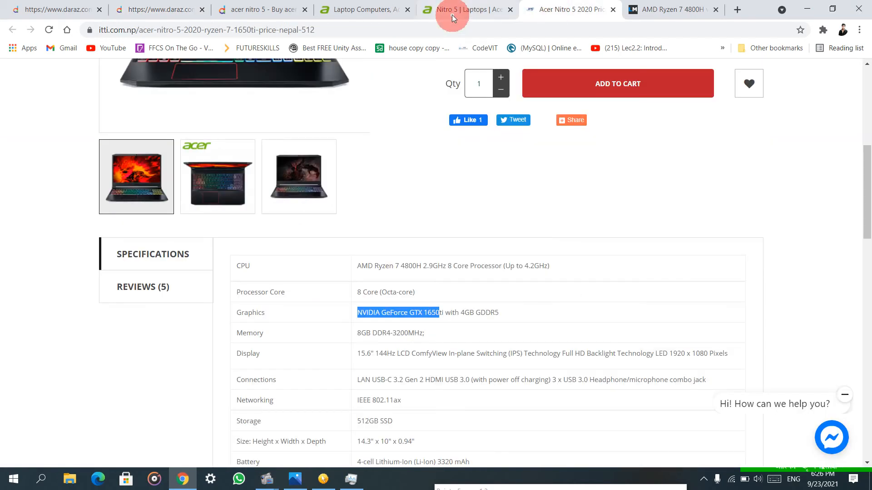
- Show Acer's official Nitro 5 page at the 144Hz 3ms vs 60Hz display comparison
{"action": "left_click", "coordinate": [464, 9]}
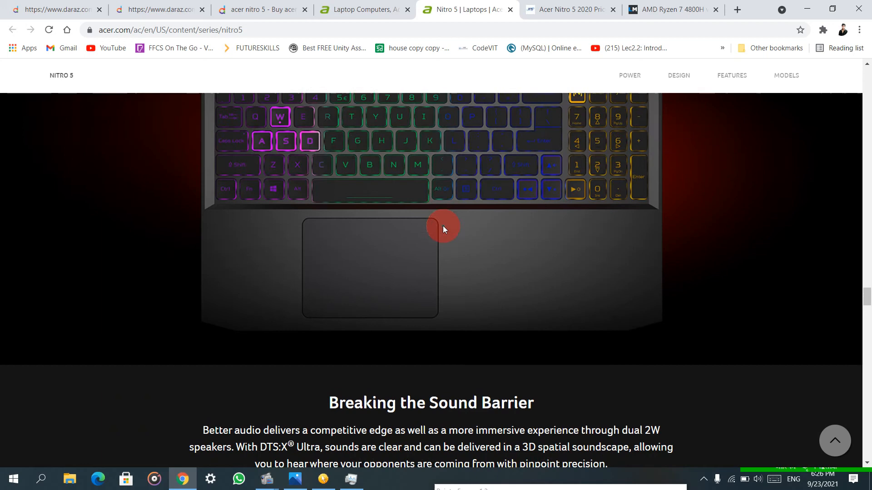
{"action": "scroll", "scroll_direction": "up", "scroll_amount": 3}
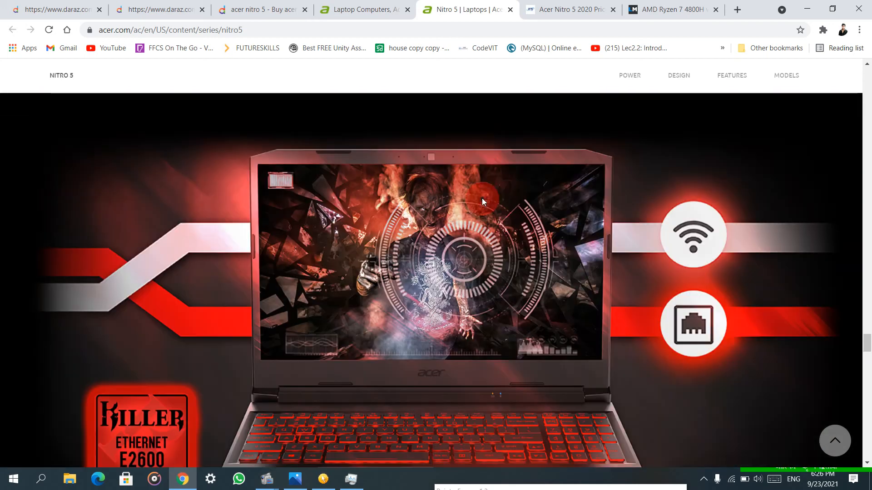
{"action": "scroll", "scroll_direction": "down", "scroll_amount": 3}
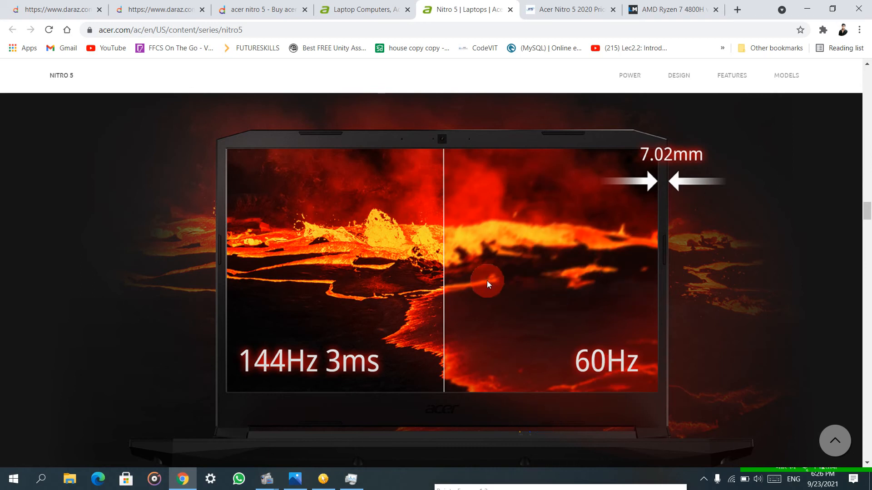
{"action": "mouse_move", "coordinate": [508, 284]}
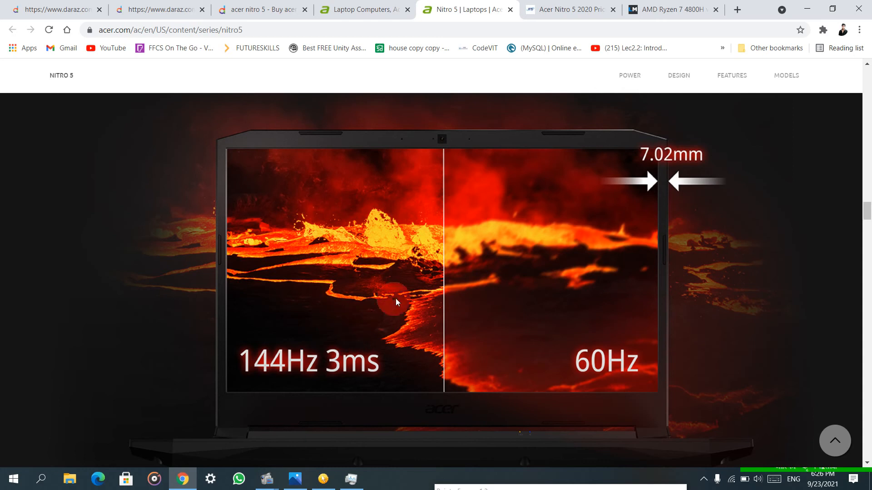
{"action": "mouse_move", "coordinate": [312, 324]}
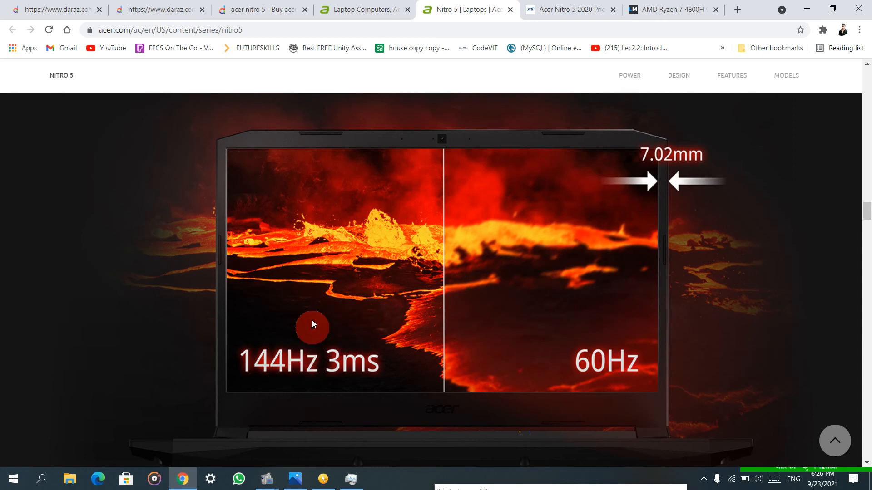
{"action": "scroll", "scroll_direction": "down", "scroll_amount": 3}
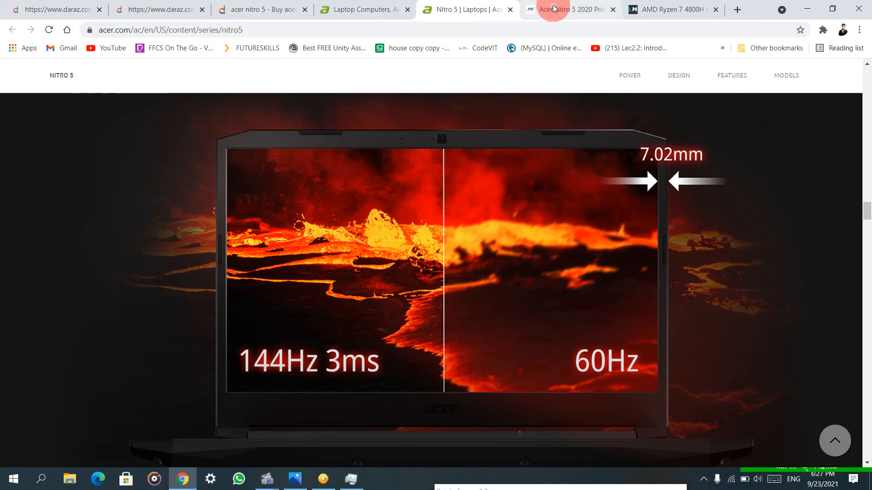
- Highlight the NVIDIA graphics line on the ITTI Nitro 5 sheet and scroll to its NPR148,000 price
{"action": "left_click", "coordinate": [567, 10]}
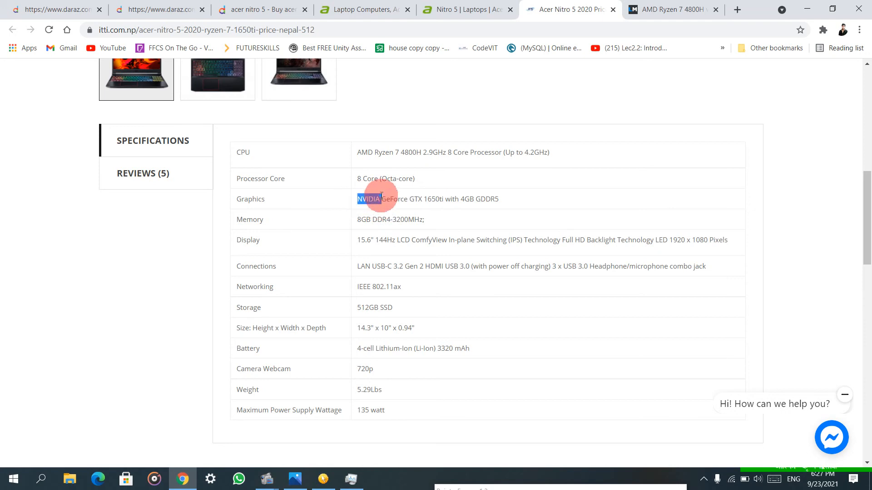
{"action": "left_click_drag", "start_coordinate": [369, 199], "coordinate": [455, 199]}
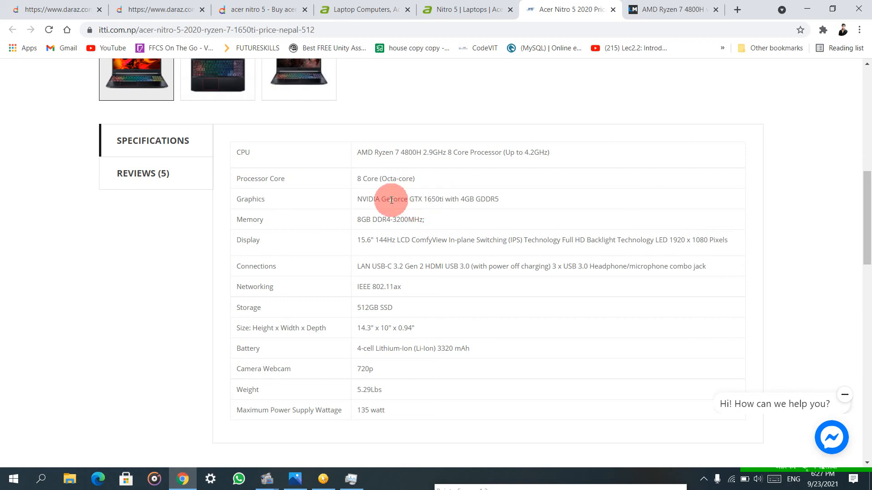
{"action": "mouse_move", "coordinate": [416, 235]}
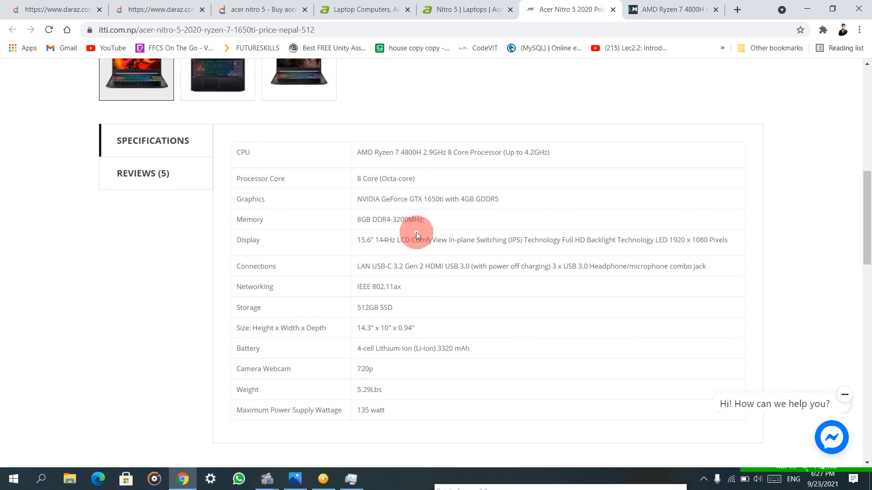
{"action": "mouse_move", "coordinate": [411, 199]}
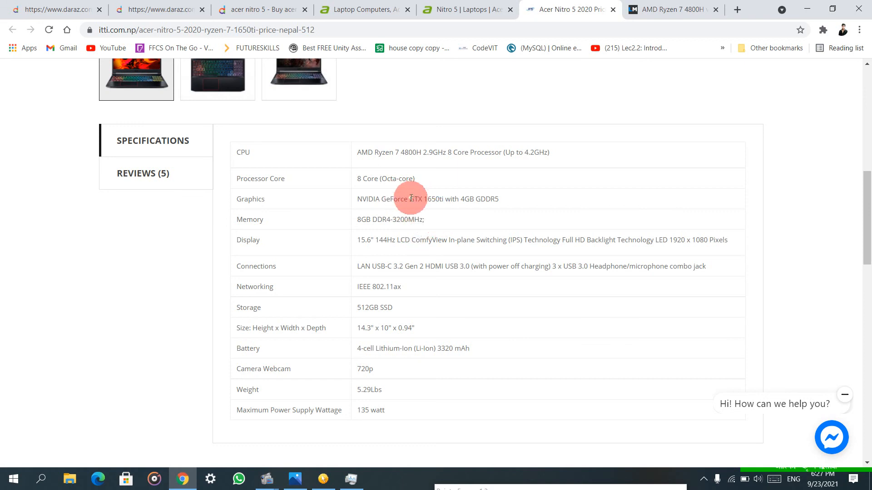
{"action": "double_click", "coordinate": [416, 199]}
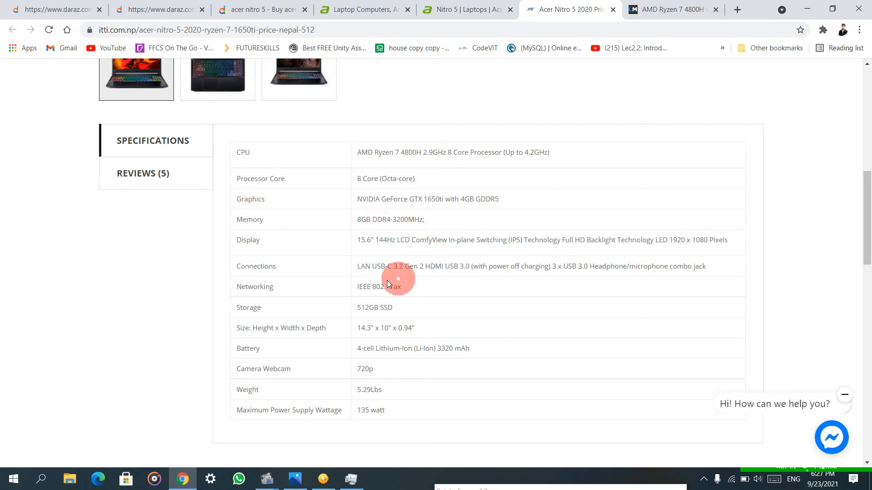
{"action": "scroll", "scroll_direction": "down", "scroll_amount": 3}
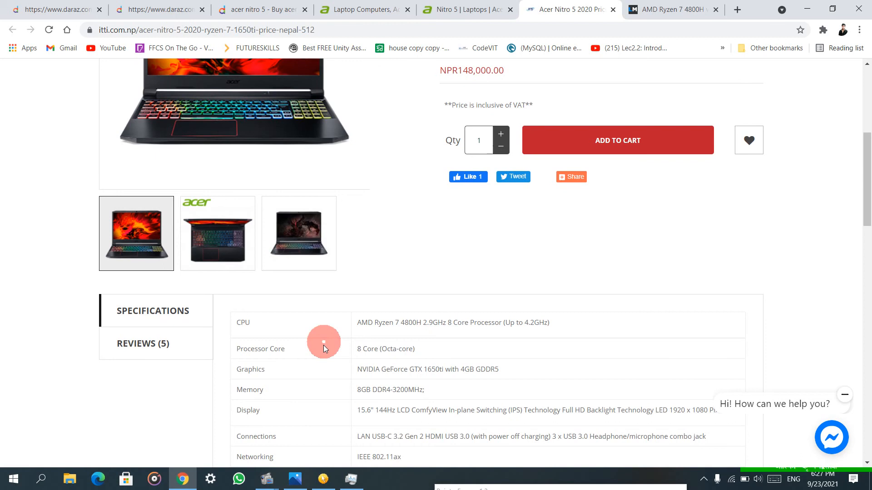
{"action": "scroll", "scroll_direction": "down", "scroll_amount": 3}
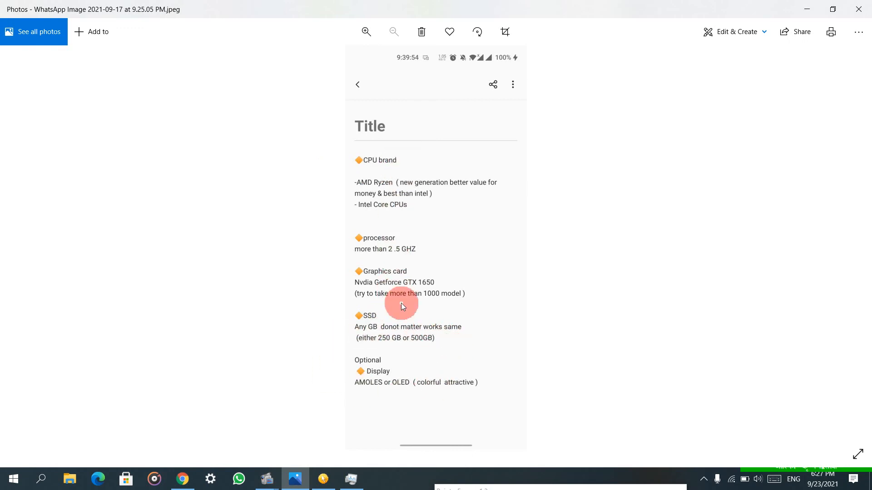
{"action": "mouse_move", "coordinate": [488, 299]}
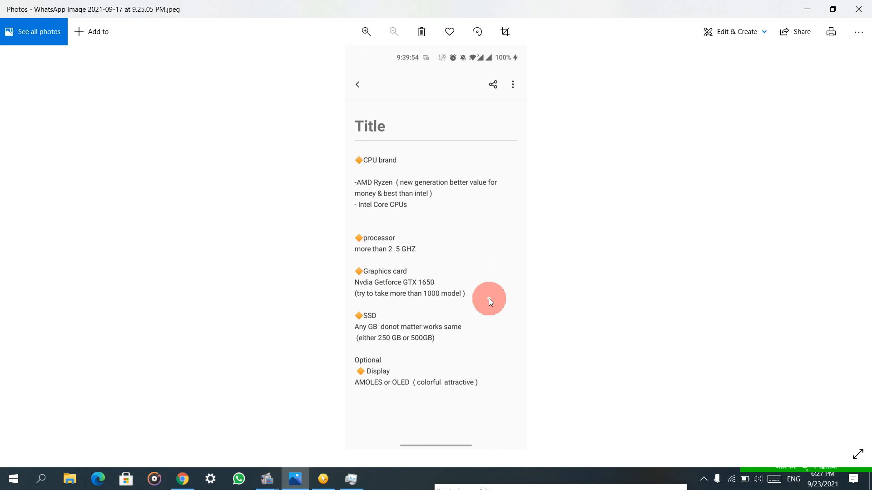
{"action": "mouse_move", "coordinate": [418, 390]}
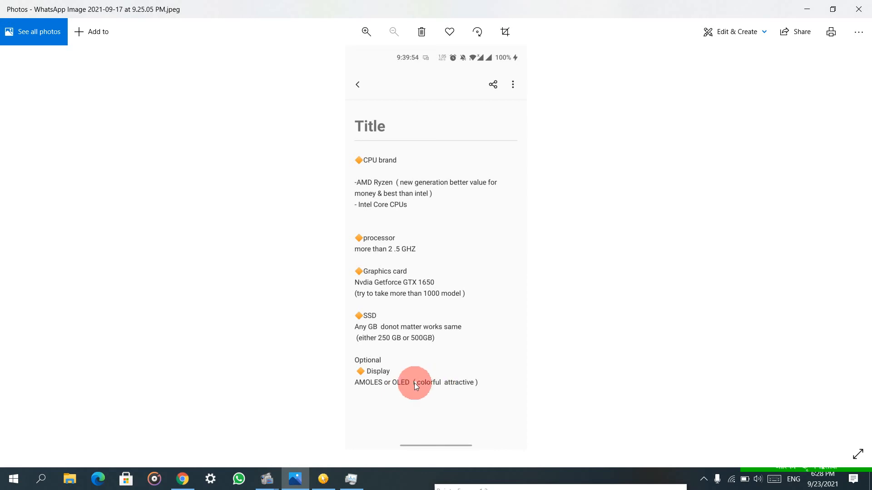
{"action": "mouse_move", "coordinate": [332, 418]}
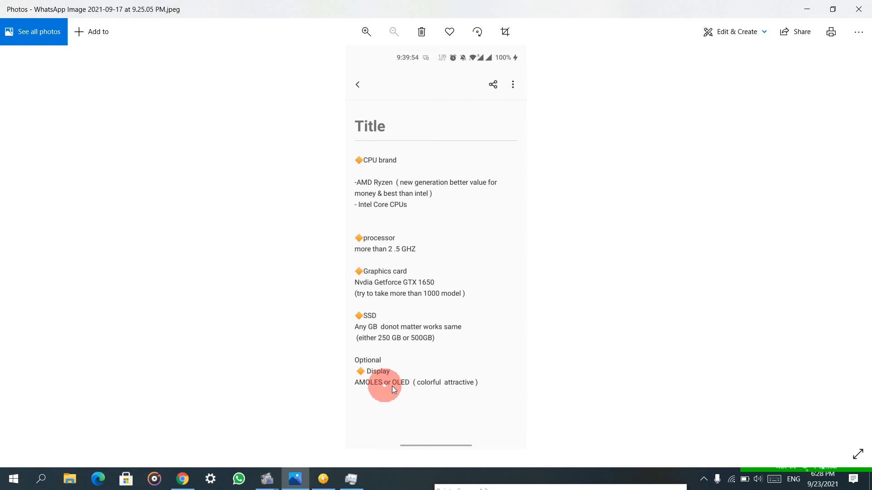
- Return from the checklist image to the Daraz Ryzen 7 4800H listing in the browser
{"action": "left_click", "coordinate": [181, 479]}
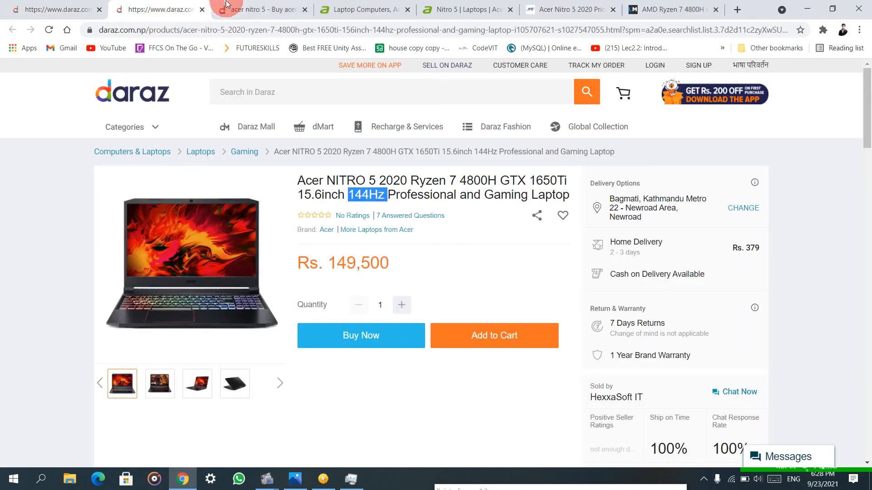
- Show the Daraz 'acer nitro 5' results filtered to AMD with the two listings
{"action": "left_click", "coordinate": [13, 30]}
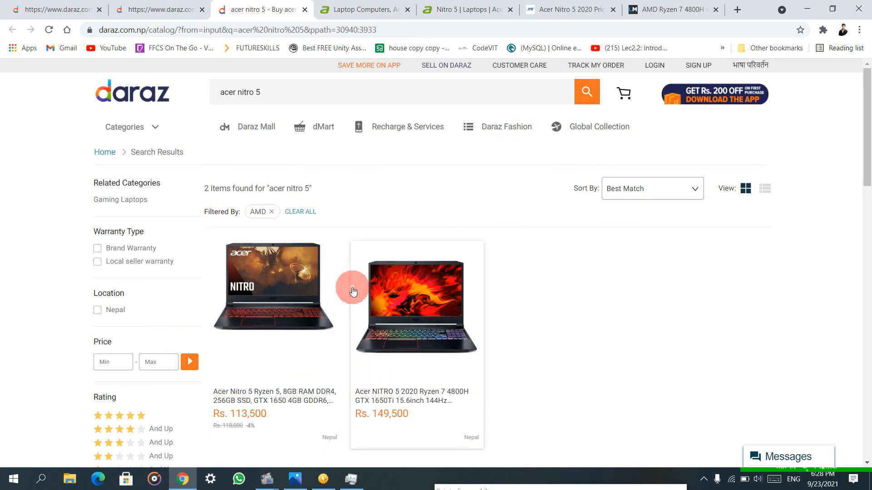
{"action": "mouse_move", "coordinate": [397, 60]}
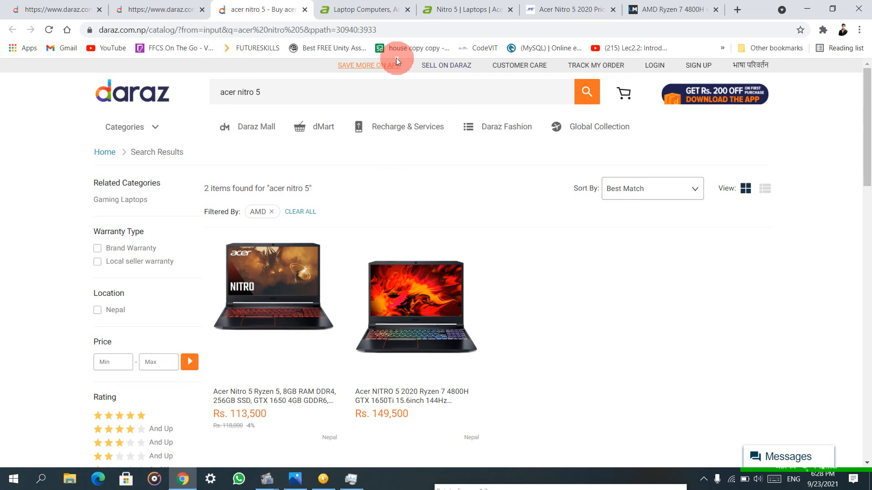